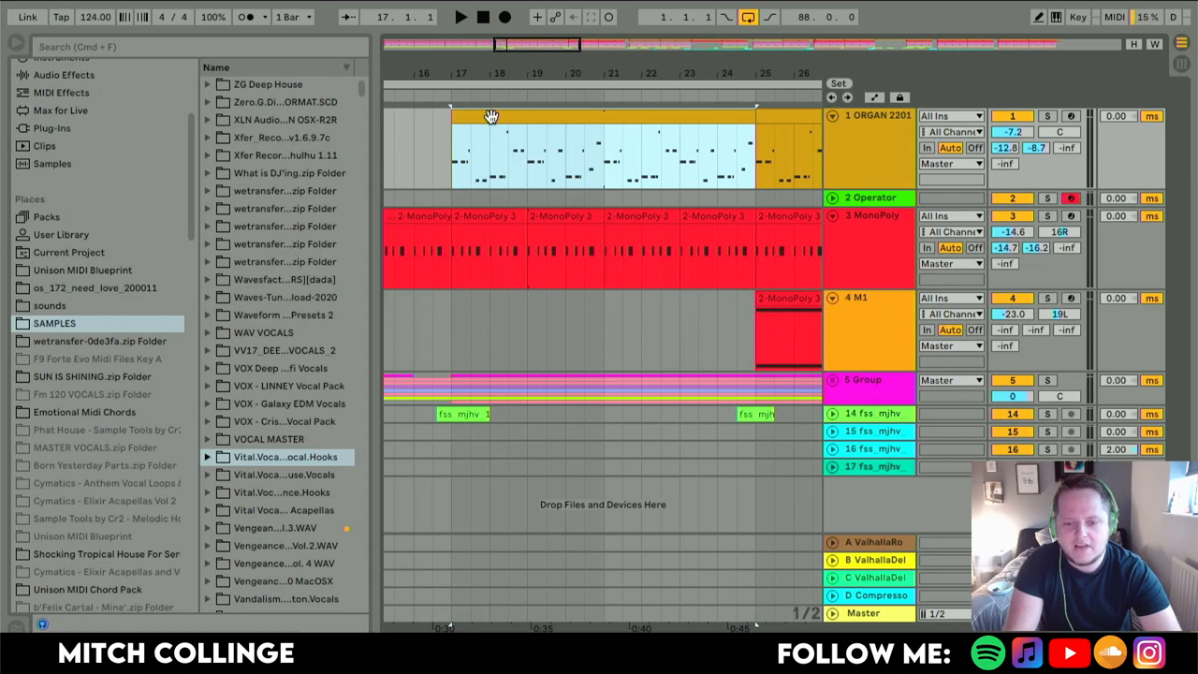
Unfold the 5 Group track at bar 45 and show its devices in Device View.
click(460, 16)
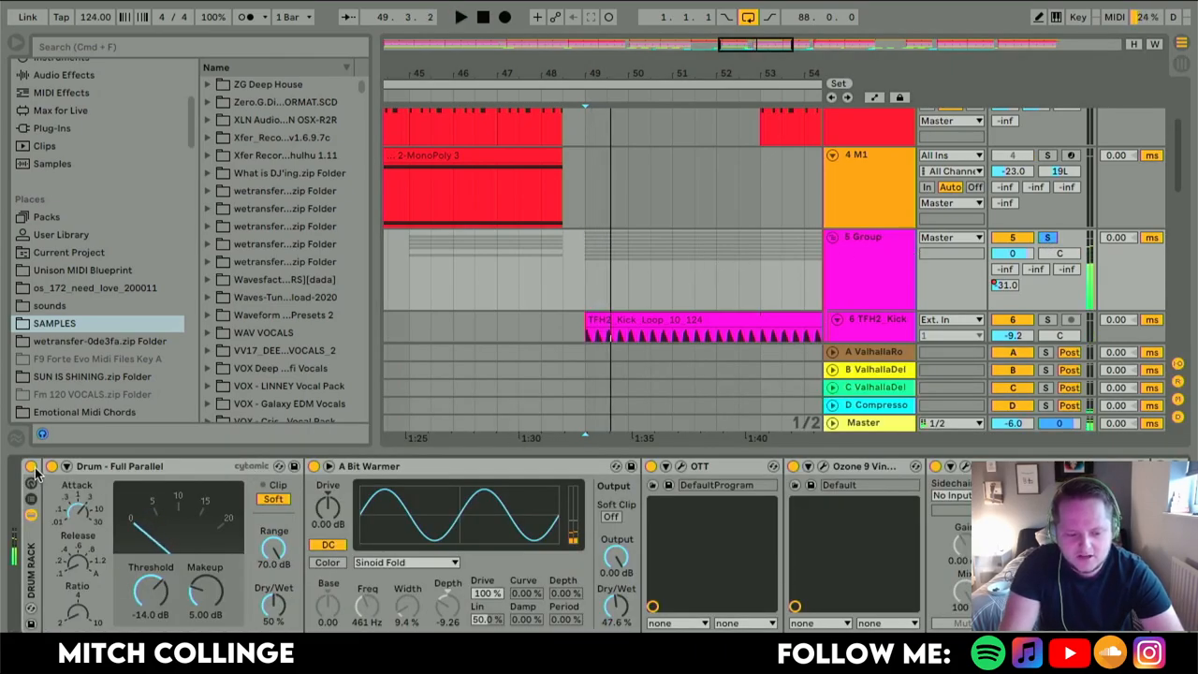
Inspect and close the Ozone 9 Vintage Tape saturation on 5 Group.
click(461, 16)
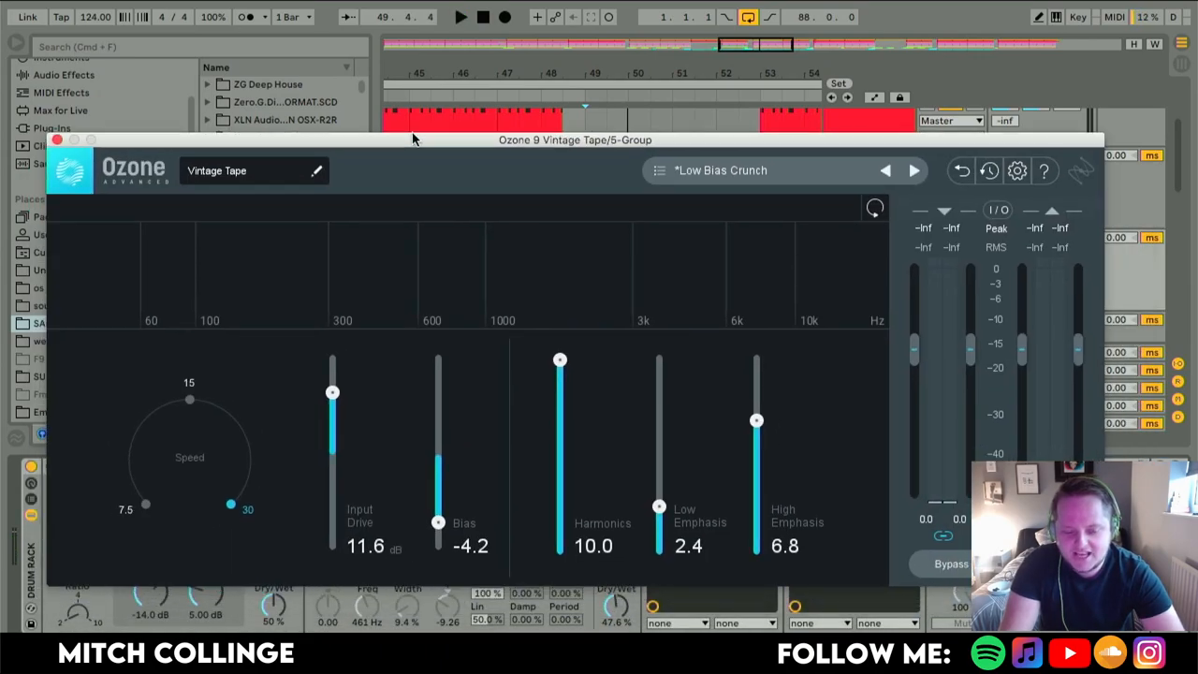
click(459, 17)
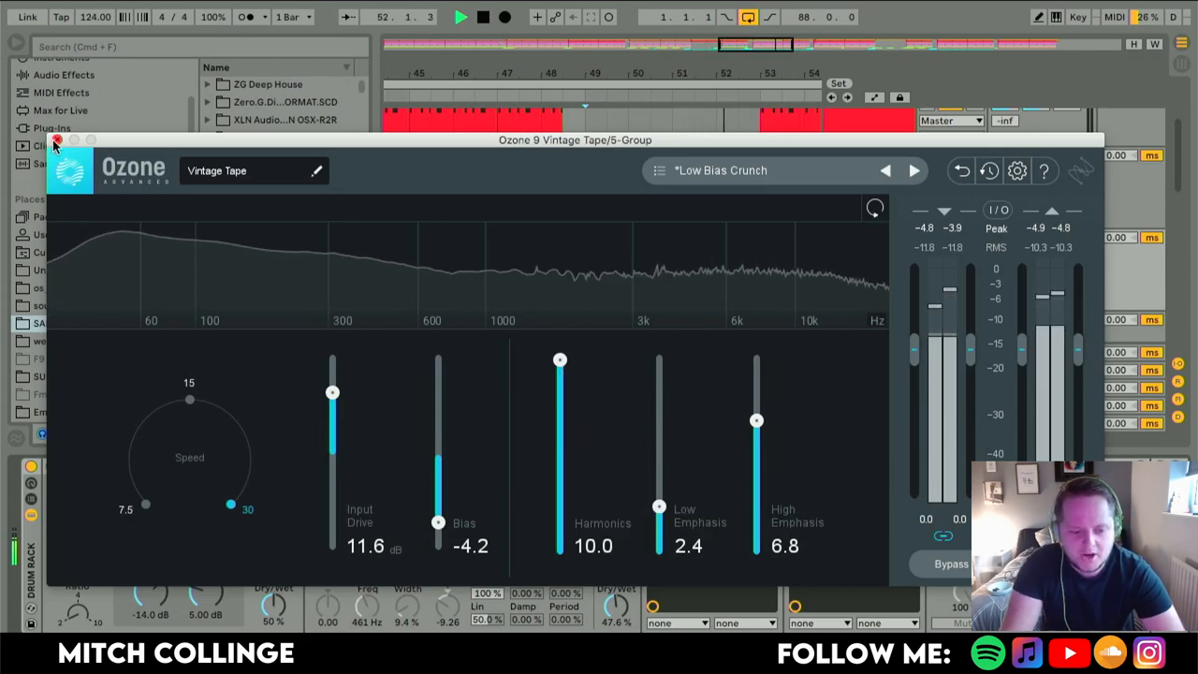
click(58, 140)
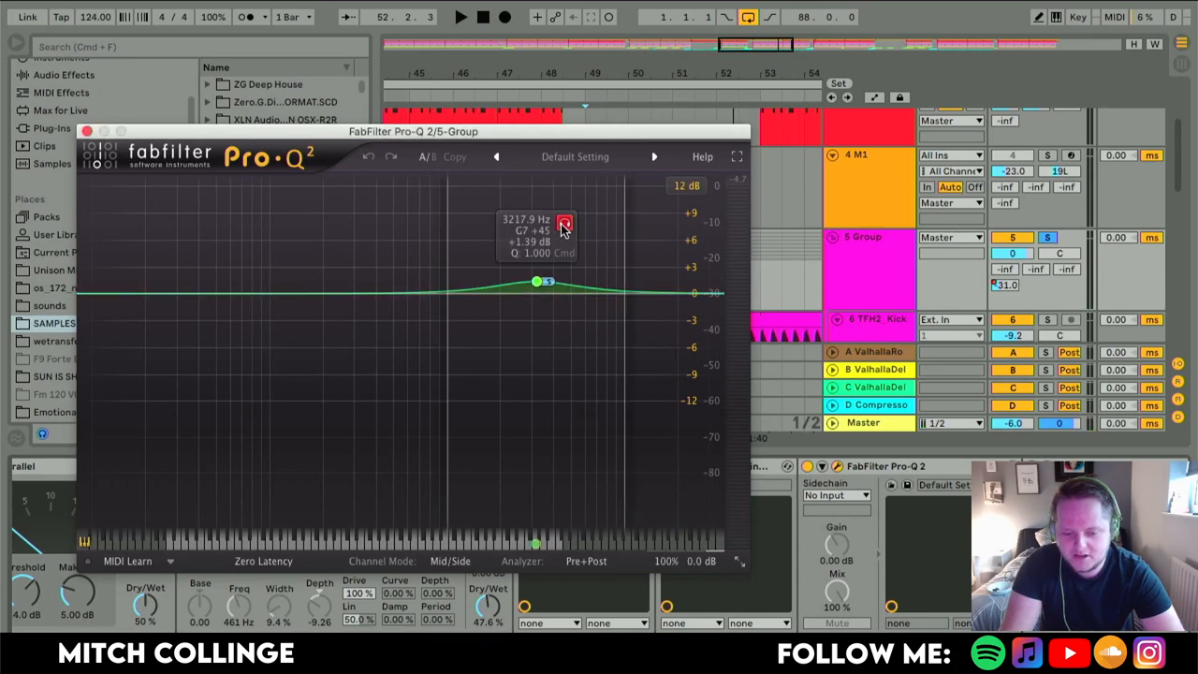
Audition the group Pro-Q 2's 3.2 kHz boost, close it, and review the Compressor.
click(460, 17)
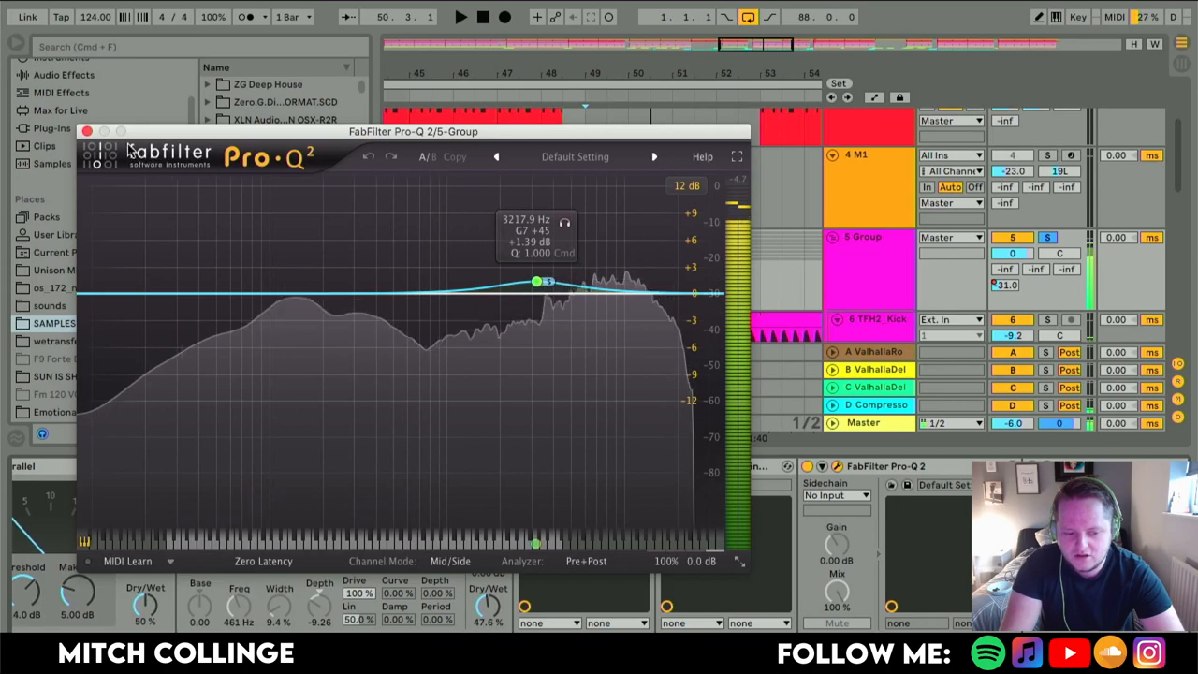
click(86, 131)
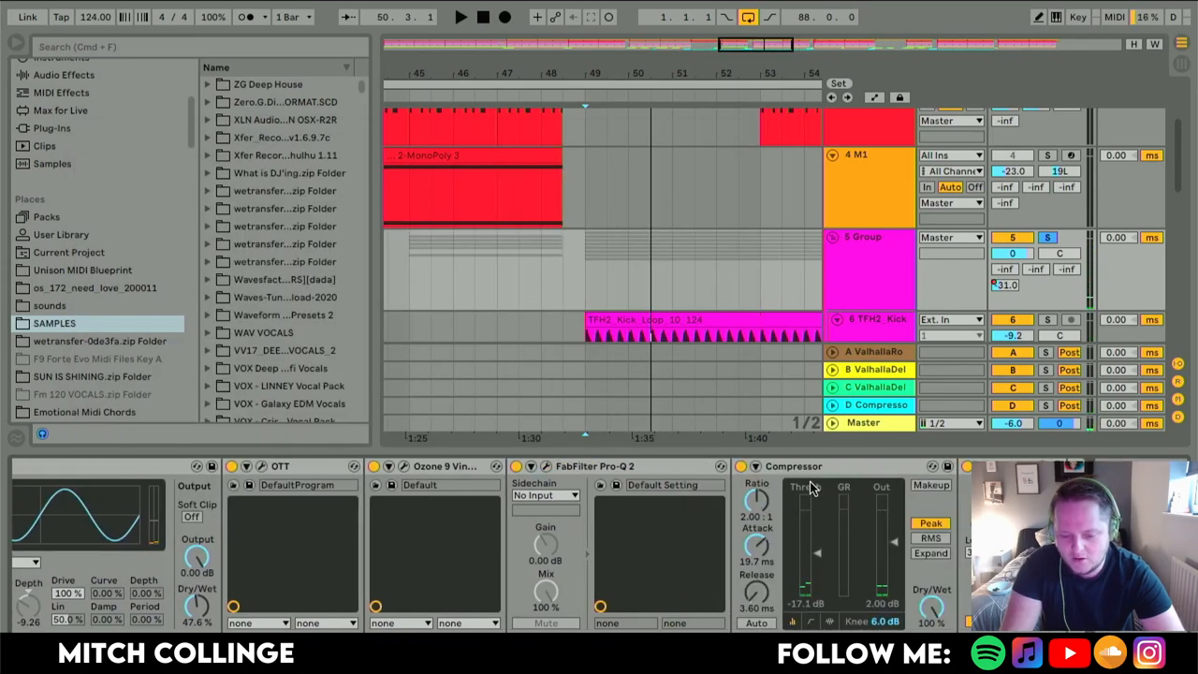
click(460, 17)
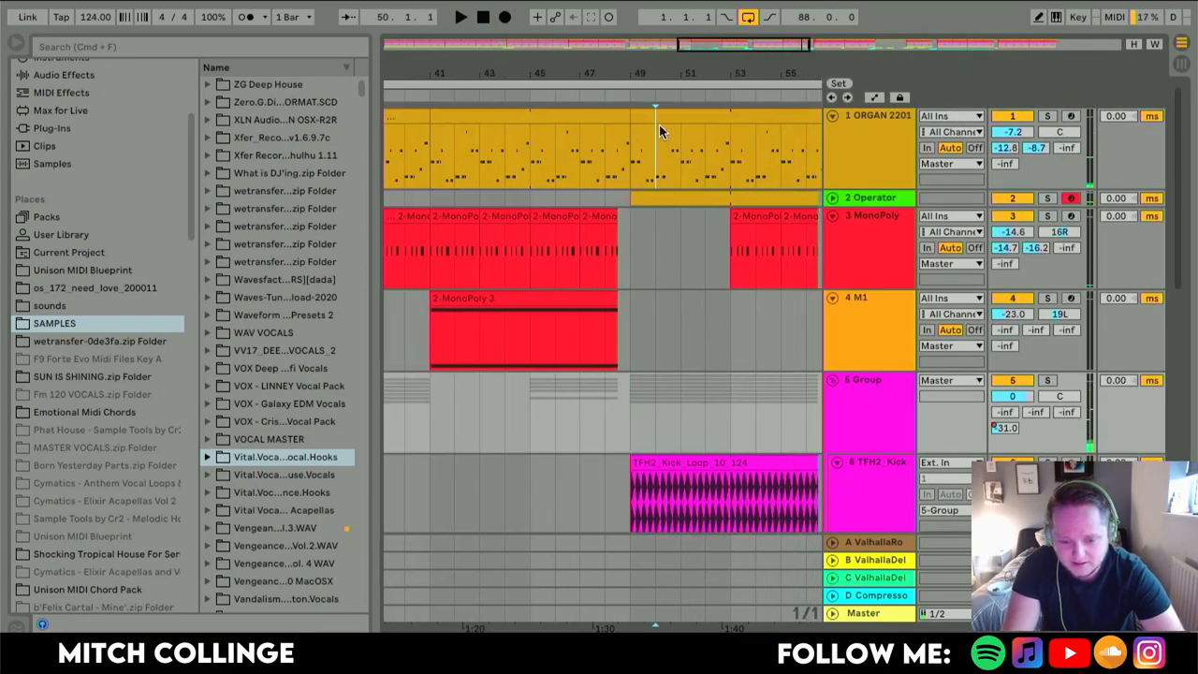
Audition the organ EQ bands: narrow 262 Hz cut, 839 Hz and 9.6 kHz boosts.
click(461, 17)
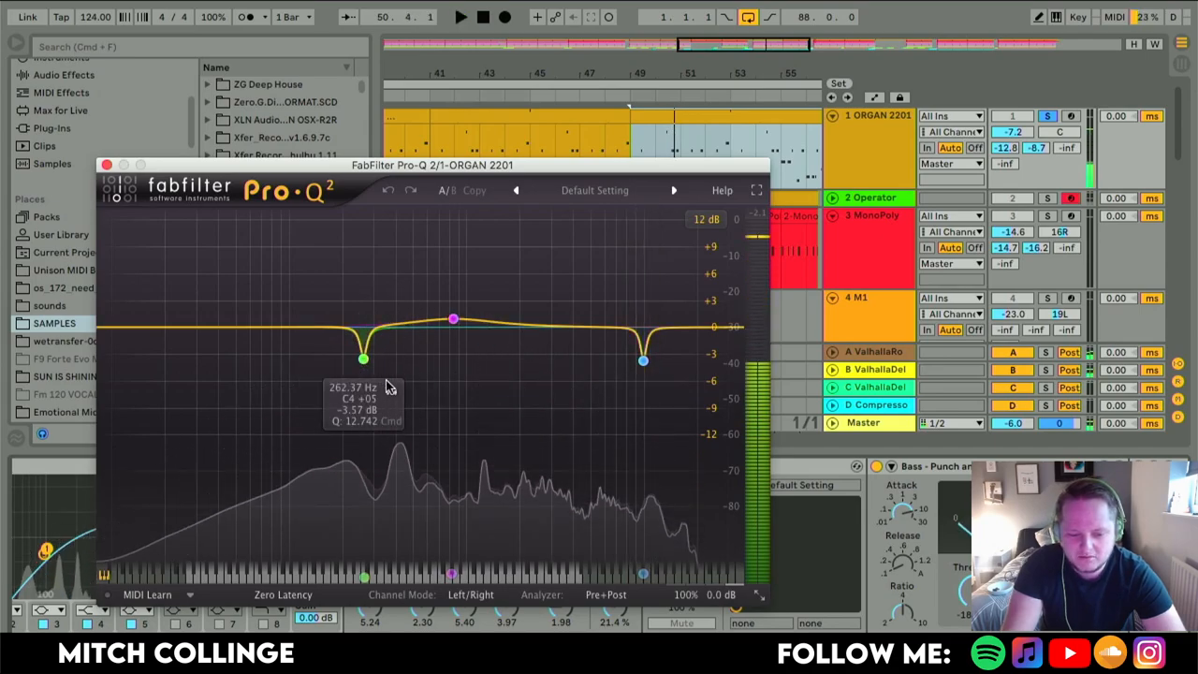
click(461, 15)
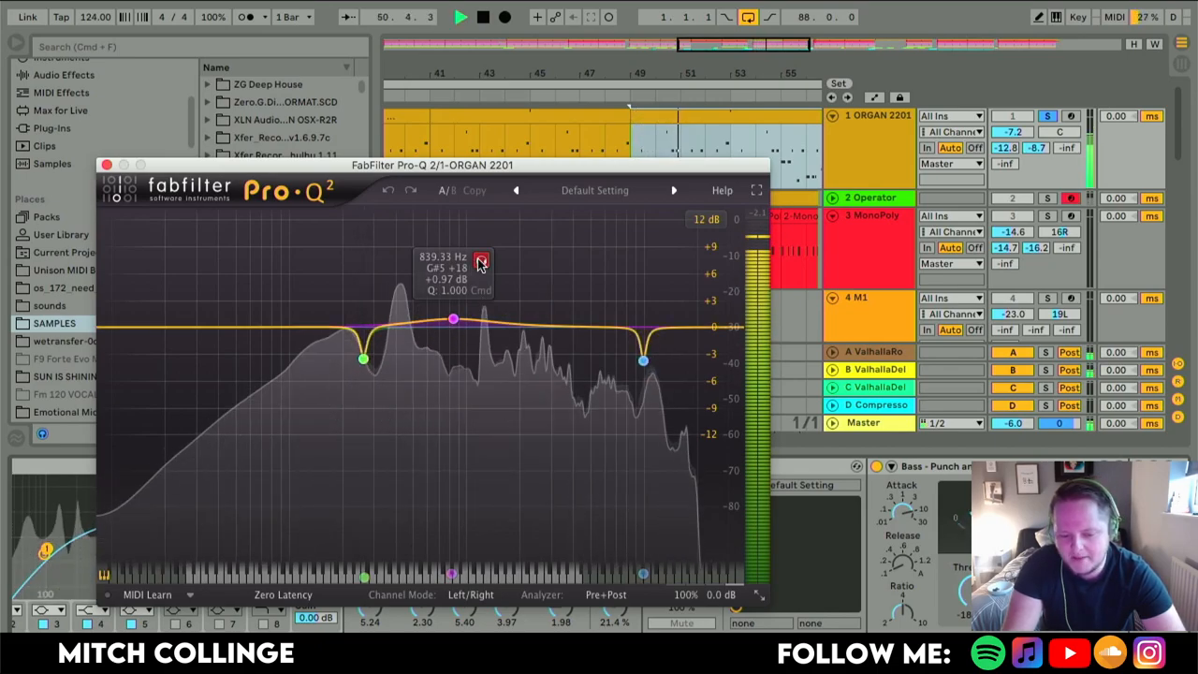
click(107, 165)
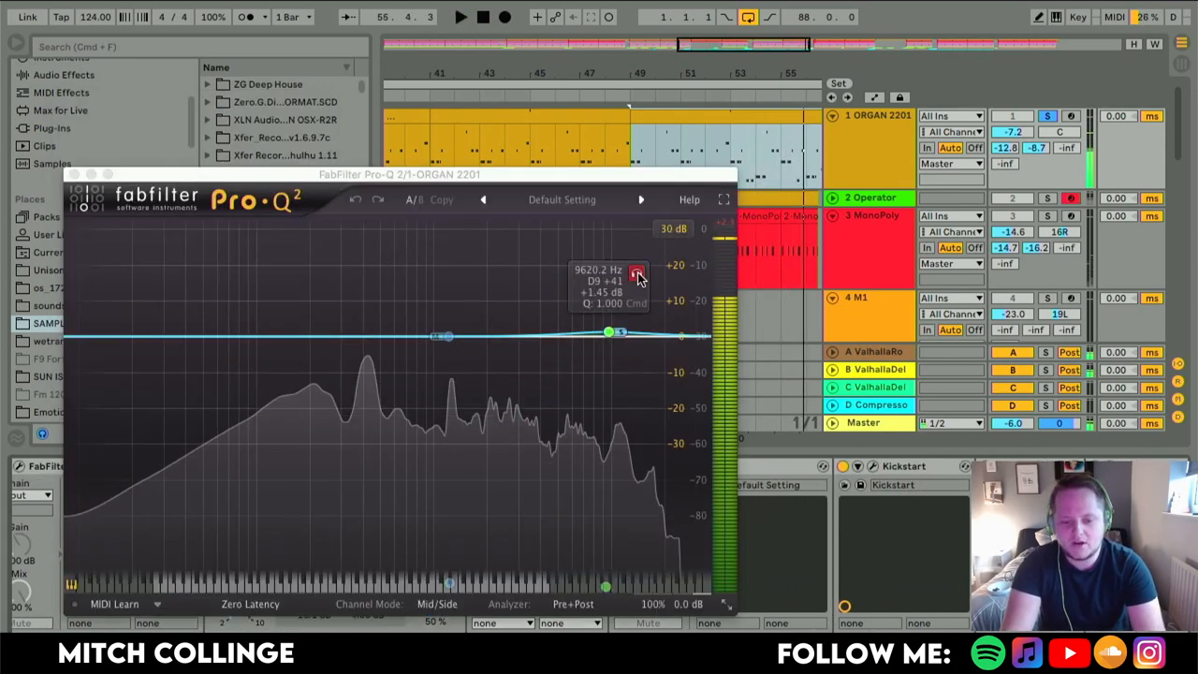
click(460, 16)
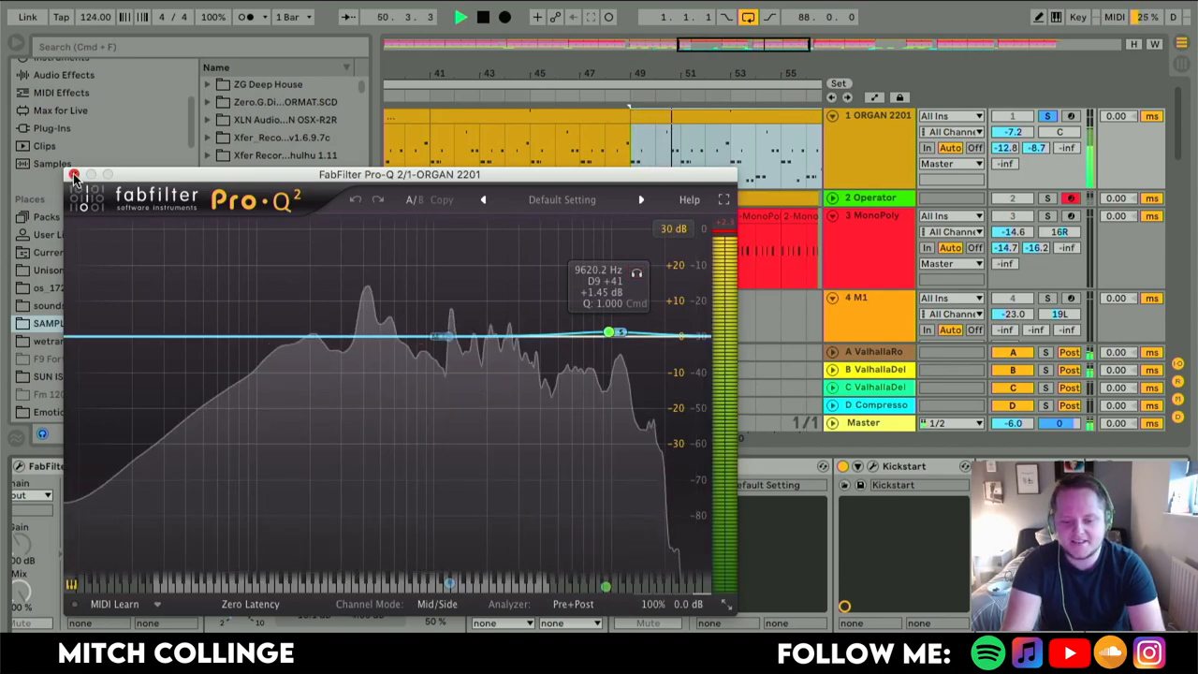
click(75, 175)
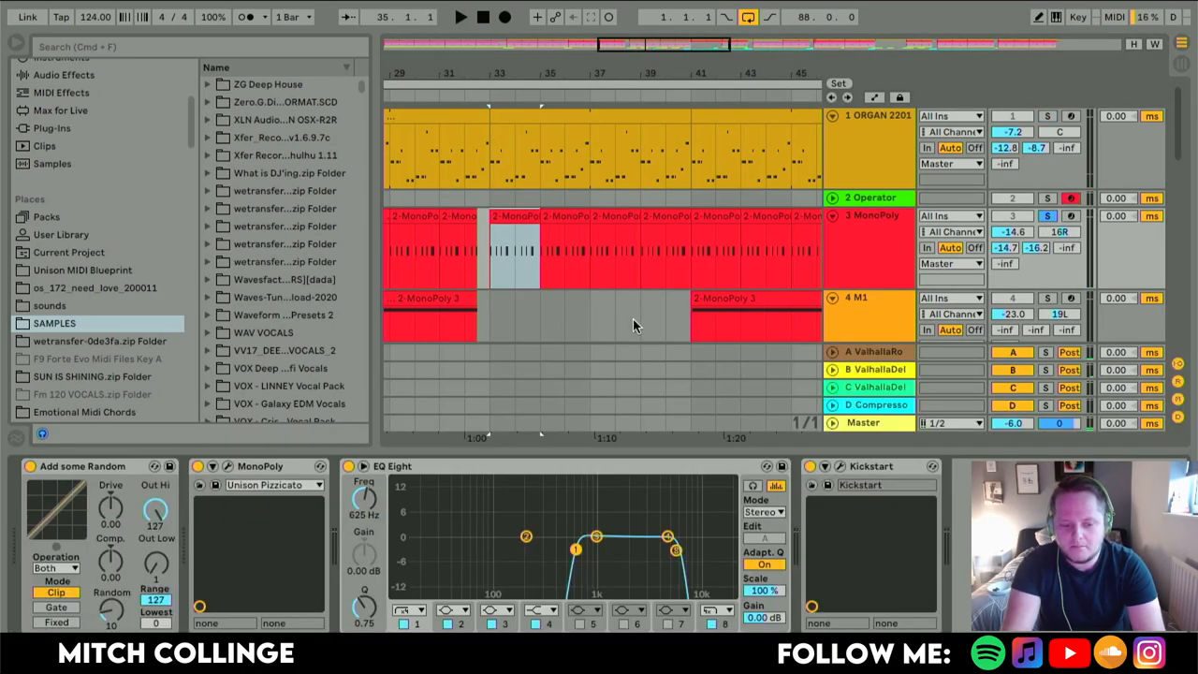
Hide Device View and scroll down to tracks 11–17: top loops, 909 ride, vocal loop.
click(461, 17)
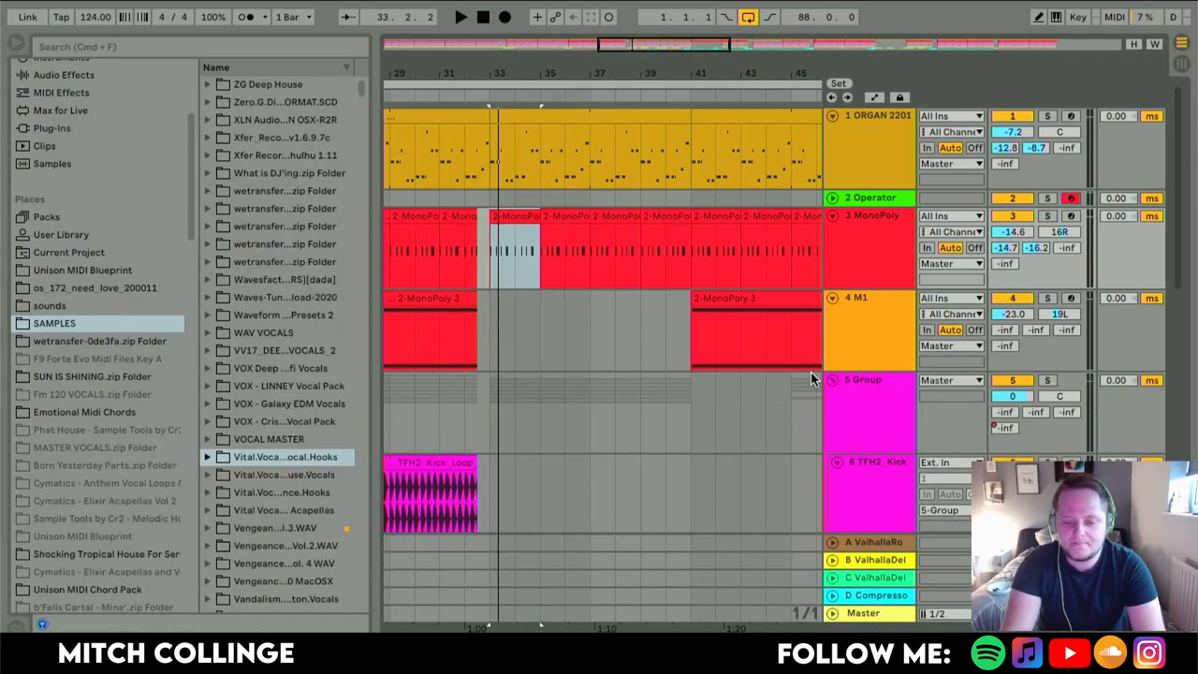
click(753, 332)
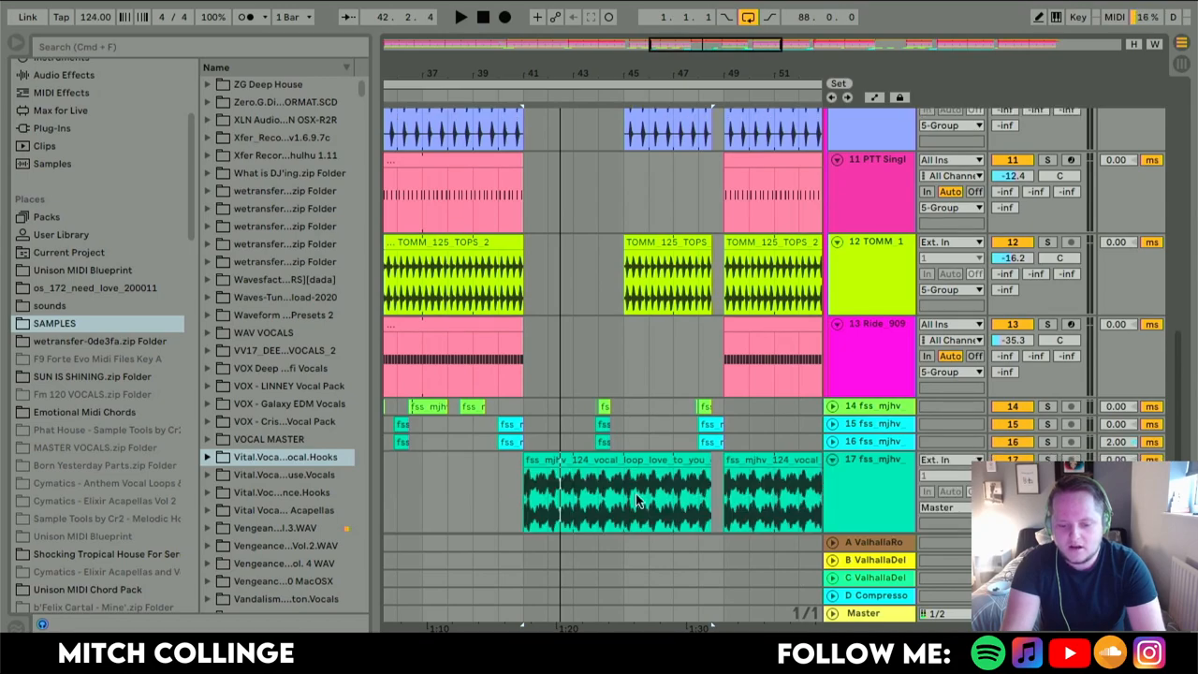
Play the vocal loop's rising filter automation, view the panned chop tracks, return to tracks 9–14.
click(461, 17)
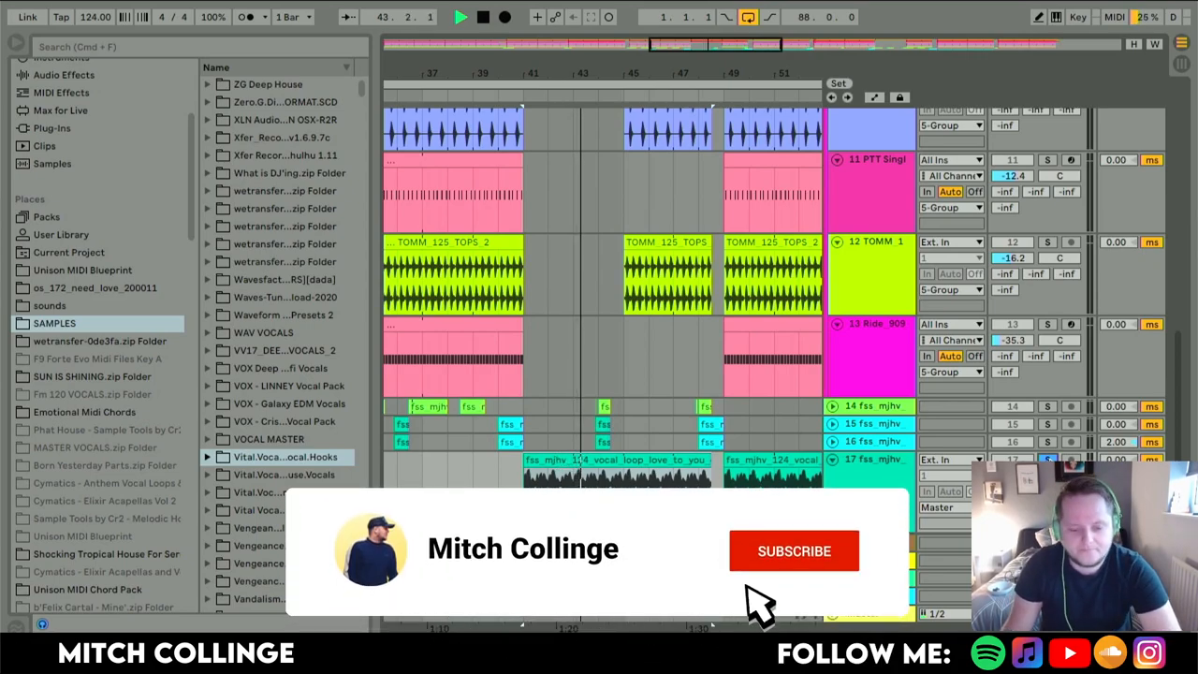
click(794, 550)
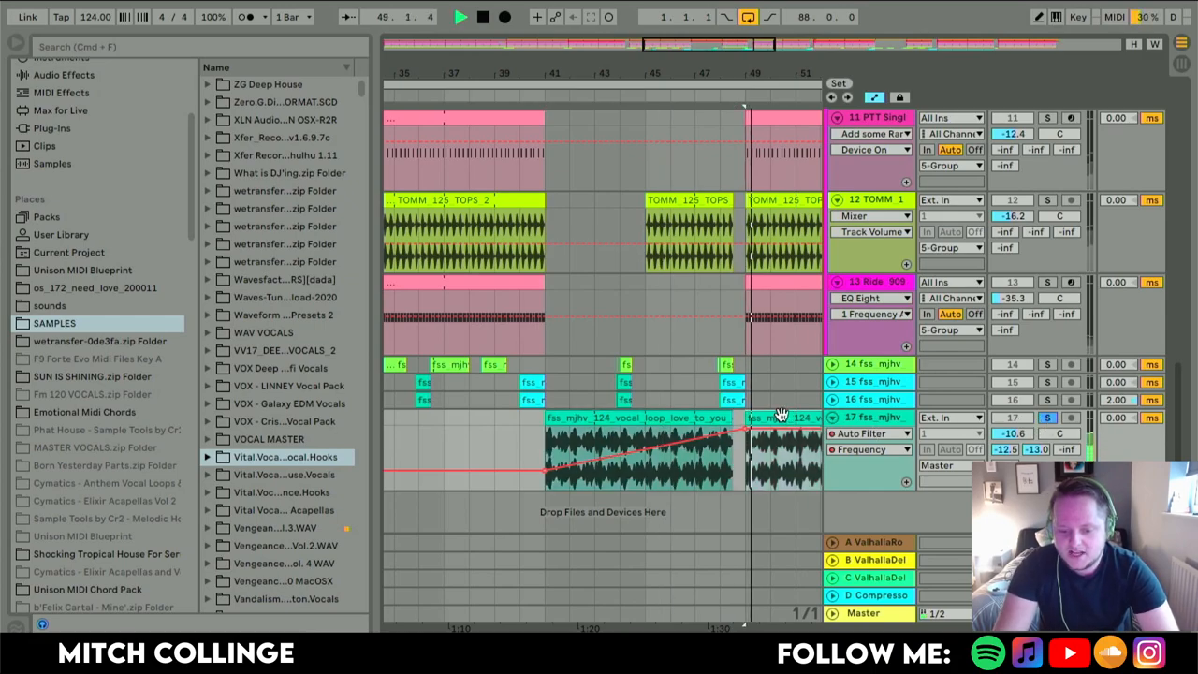
click(1048, 418)
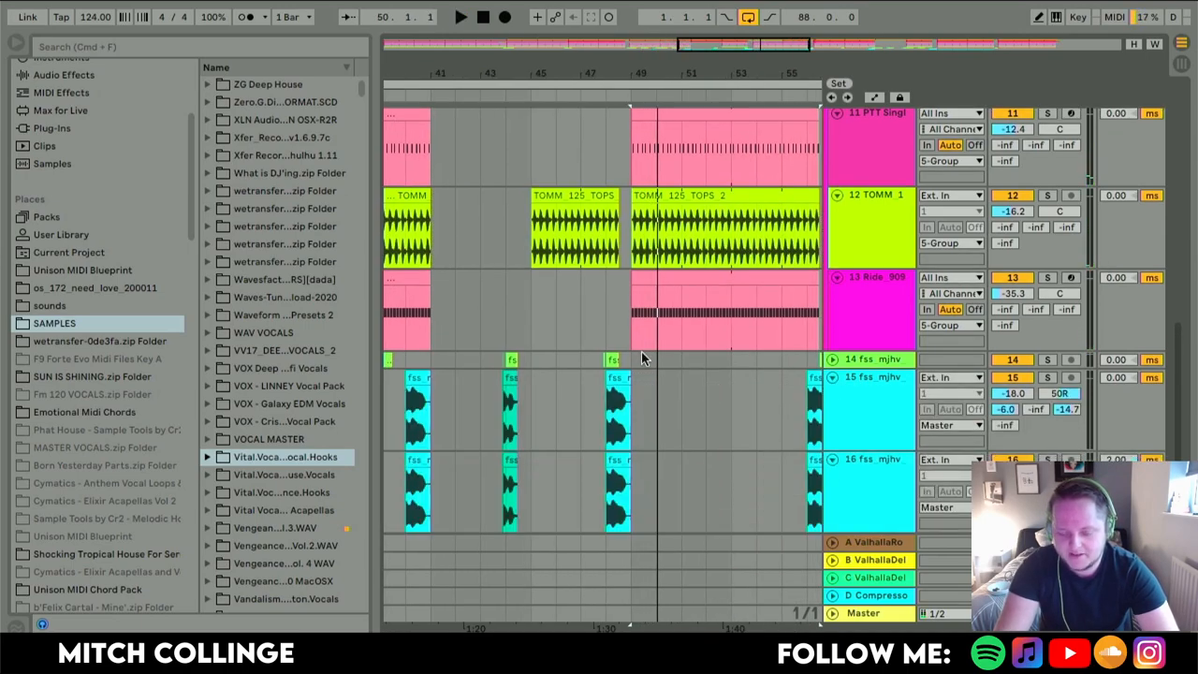
scroll(down, 3)
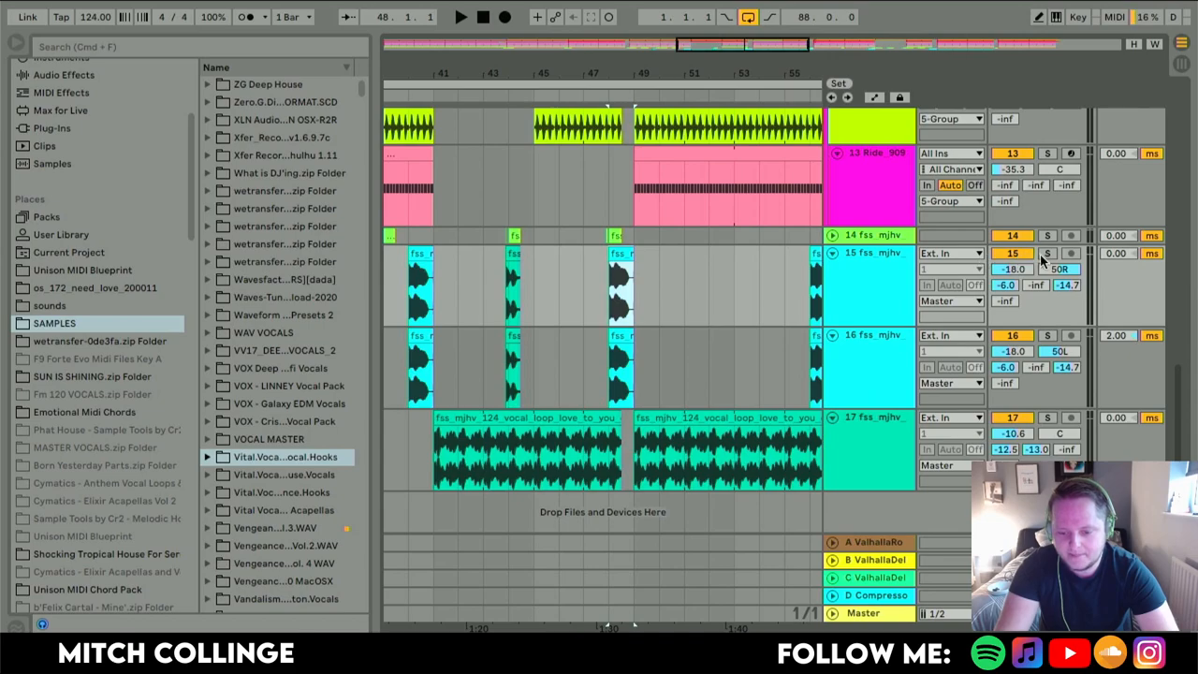
click(461, 16)
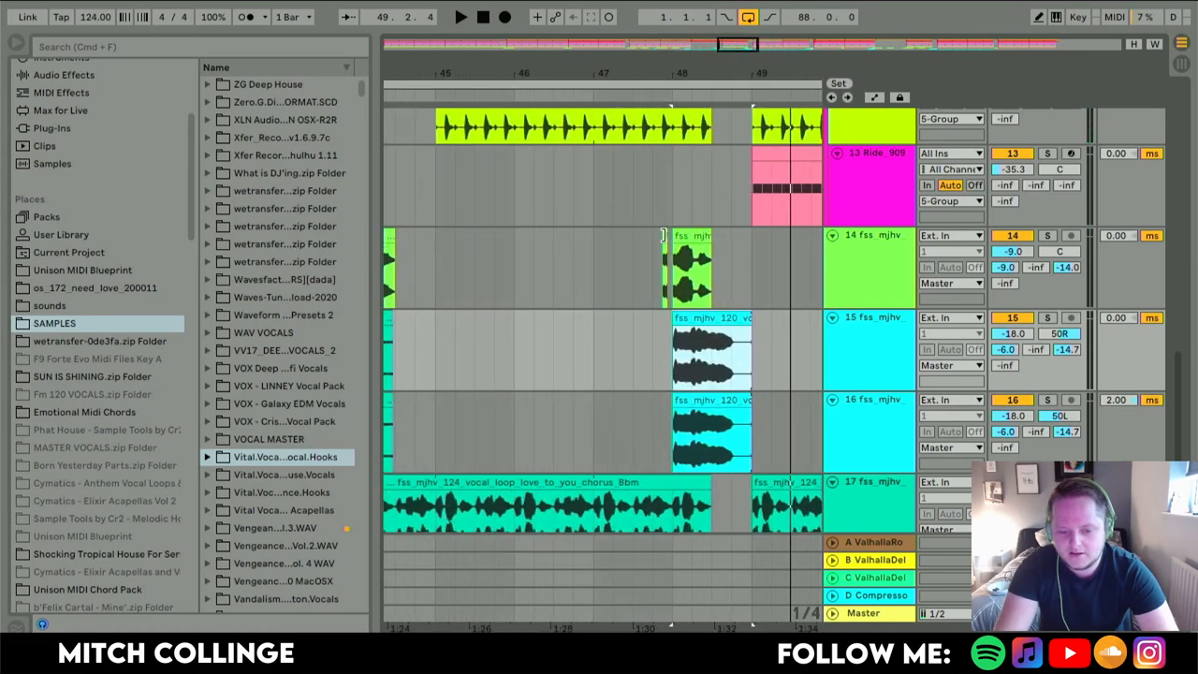
click(1047, 235)
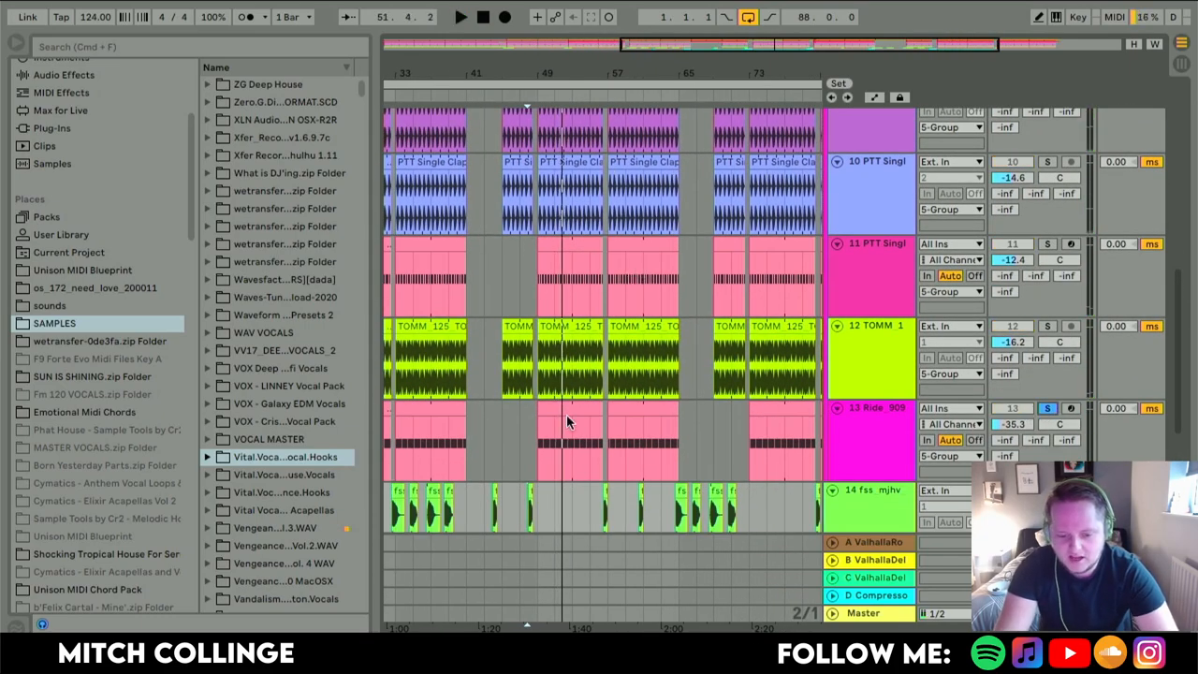
Show the Audio Effects list and solo the PTT Single drum top tracks 11 and 8.
click(460, 16)
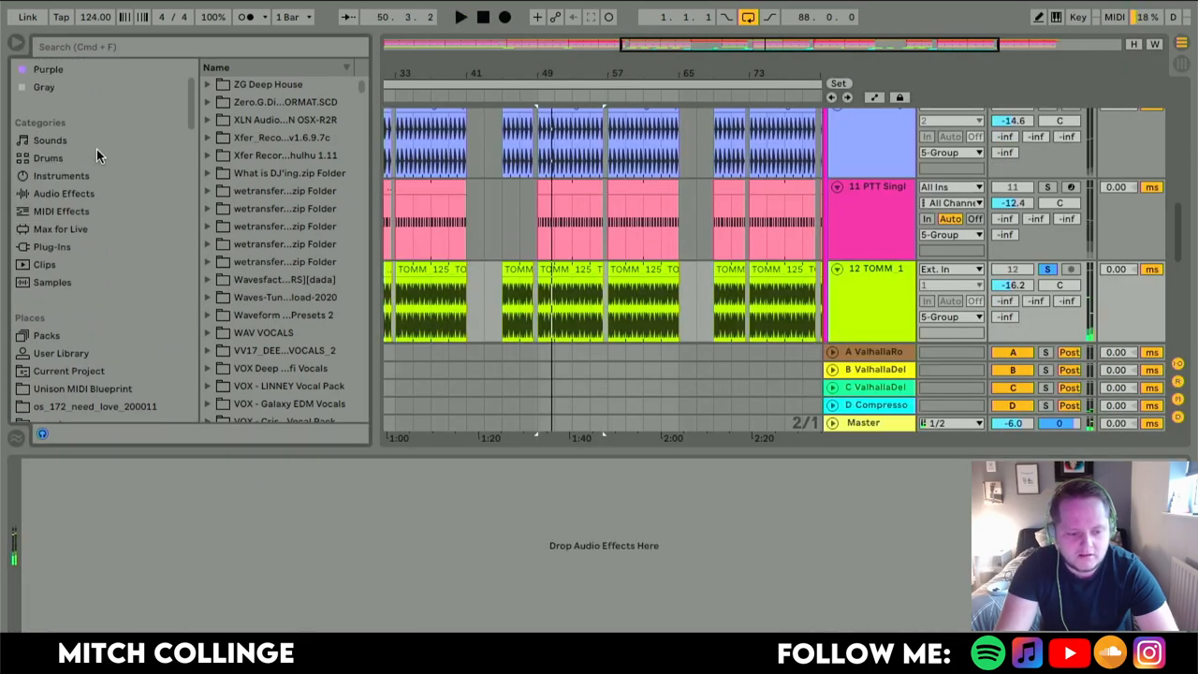
click(63, 192)
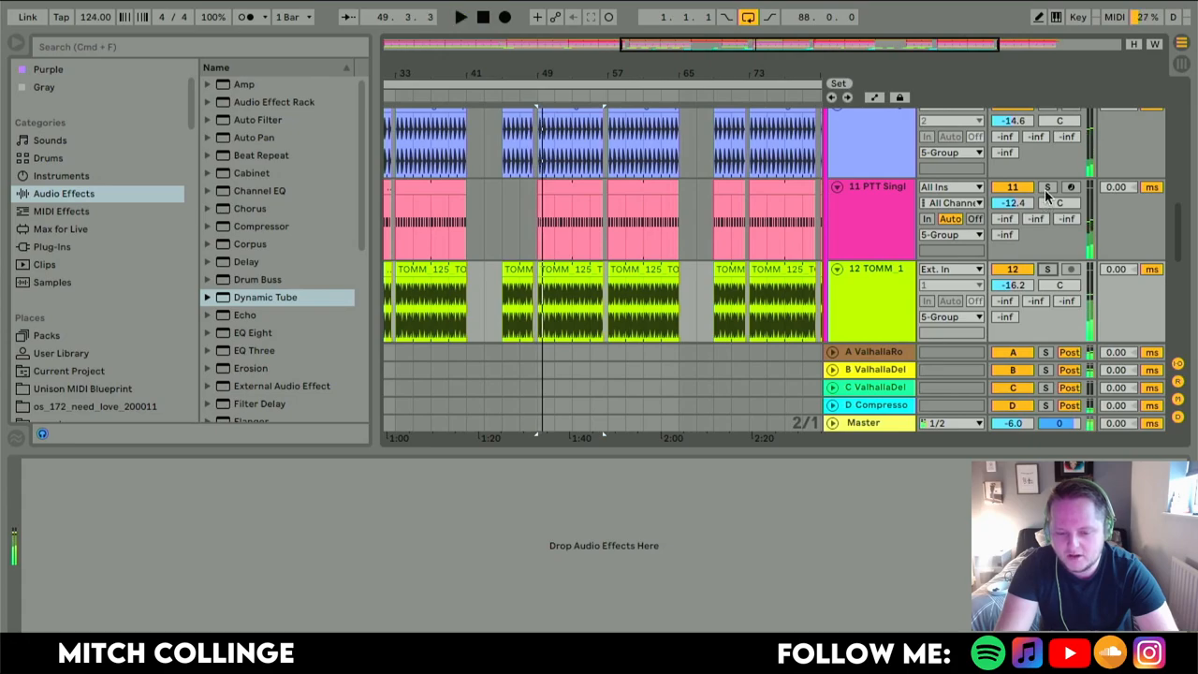
click(1048, 187)
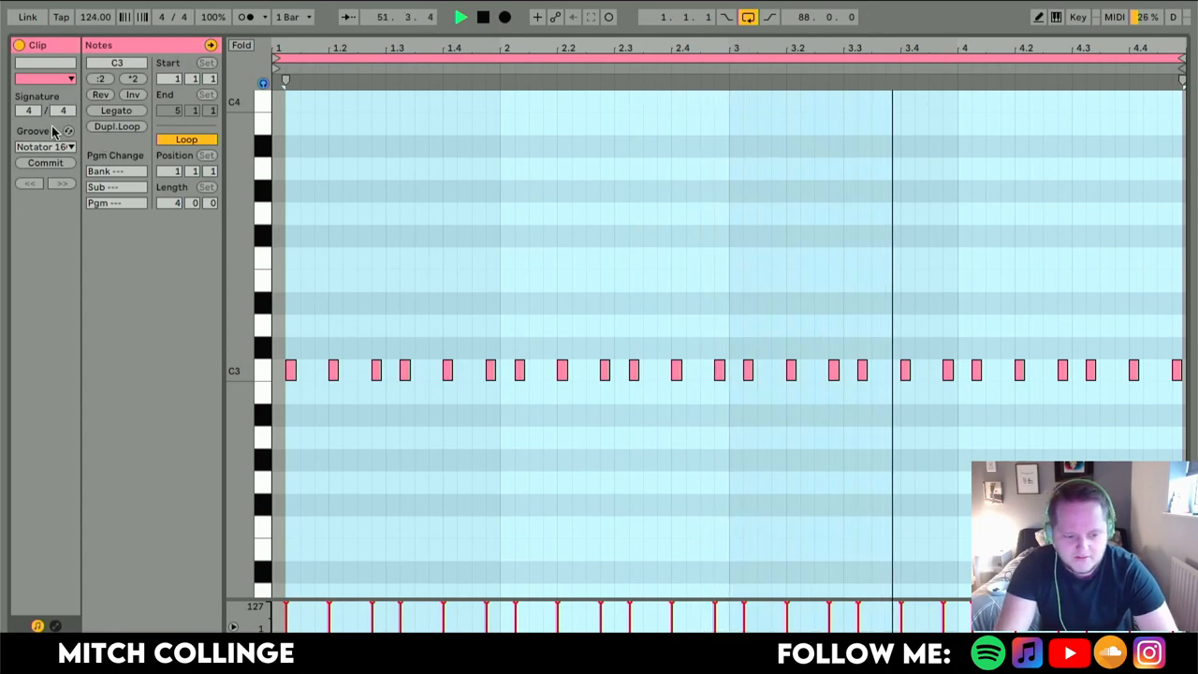
click(44, 147)
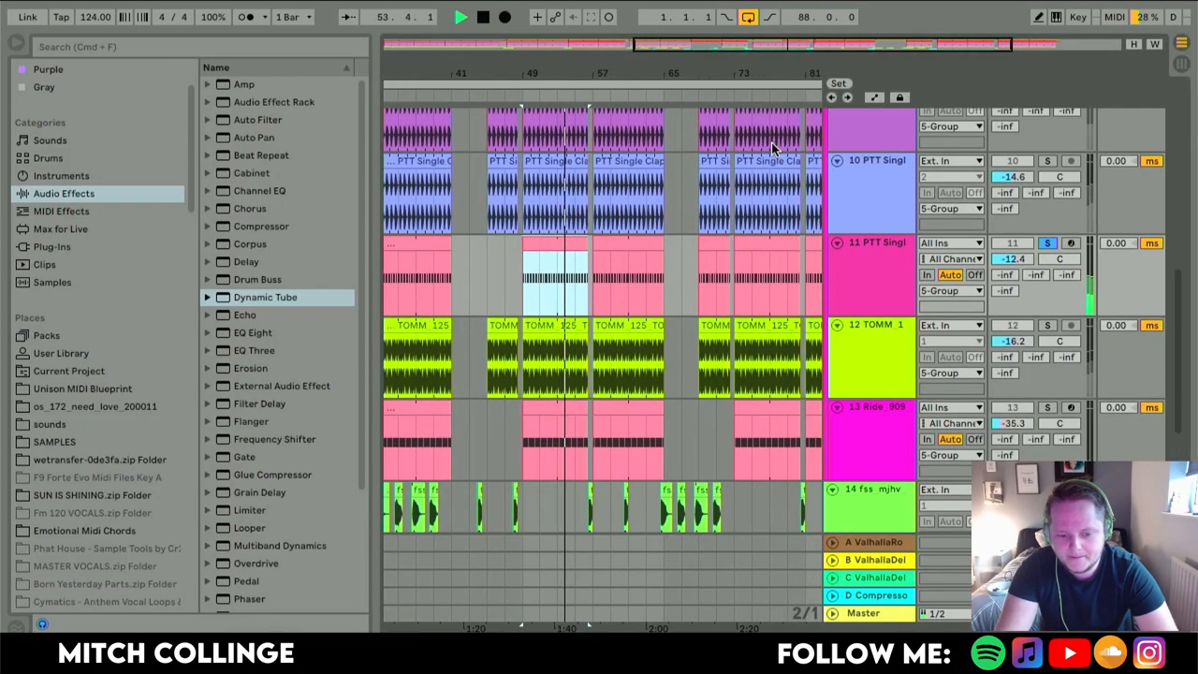
scroll(up, 3)
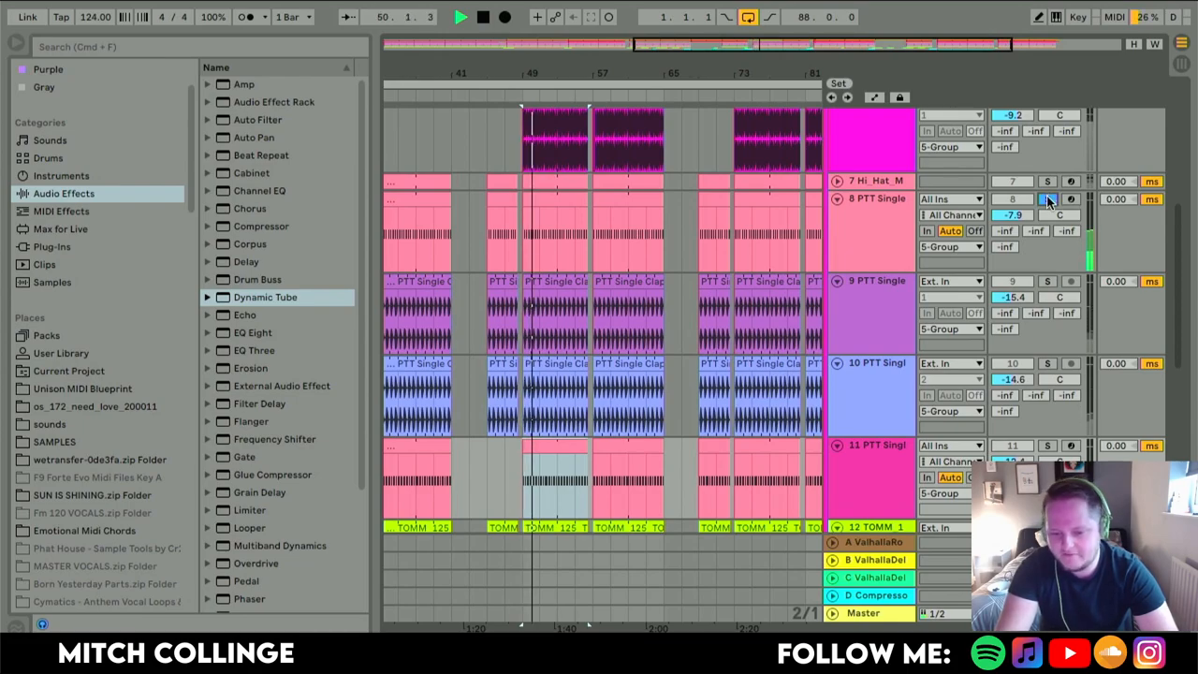
click(1049, 182)
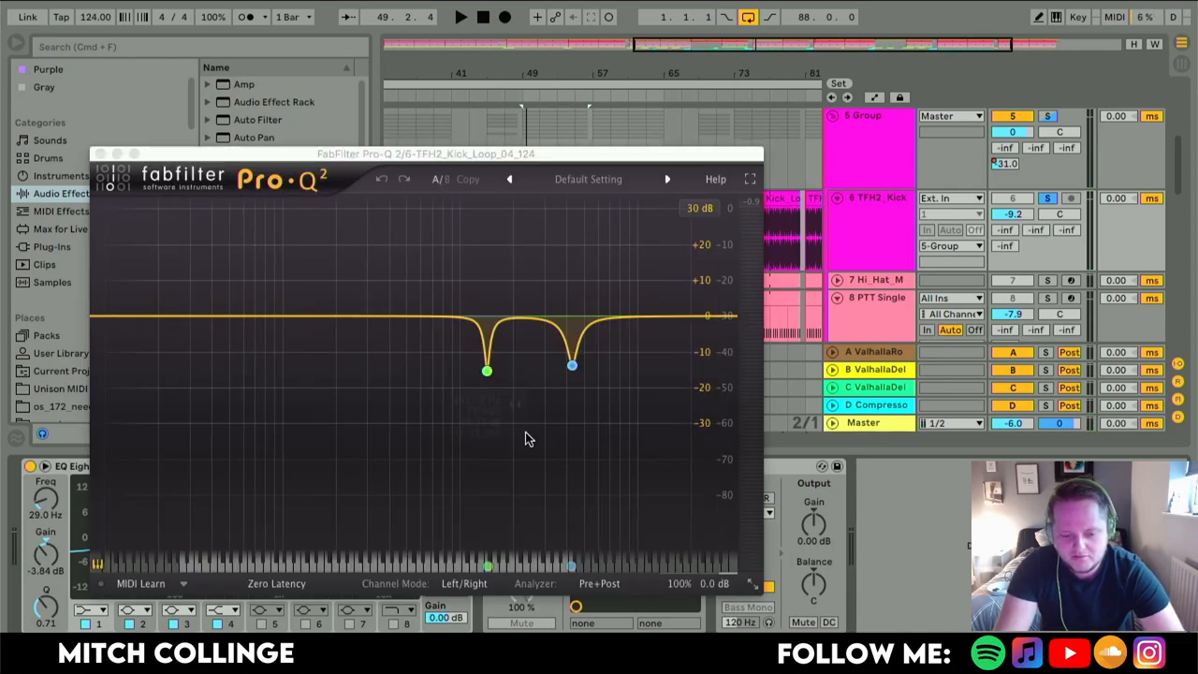
Select and solo the 4258 Hz notch cut in the 6 TFH2_Kick Pro-Q 2.
click(572, 365)
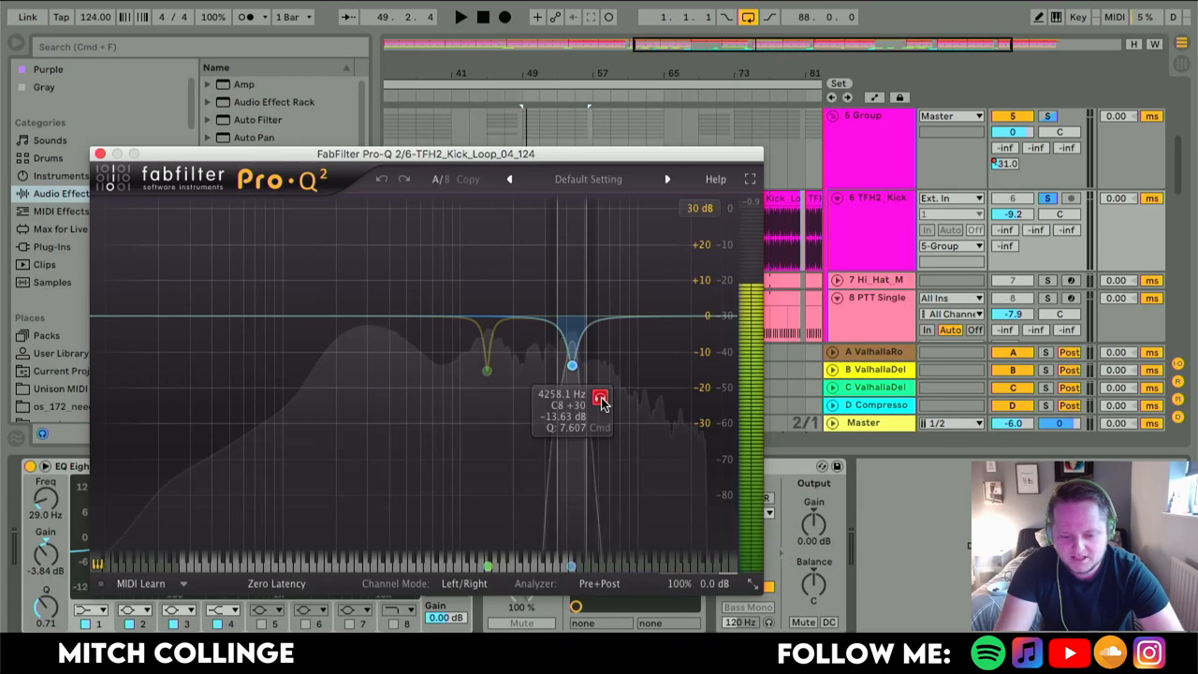
click(461, 17)
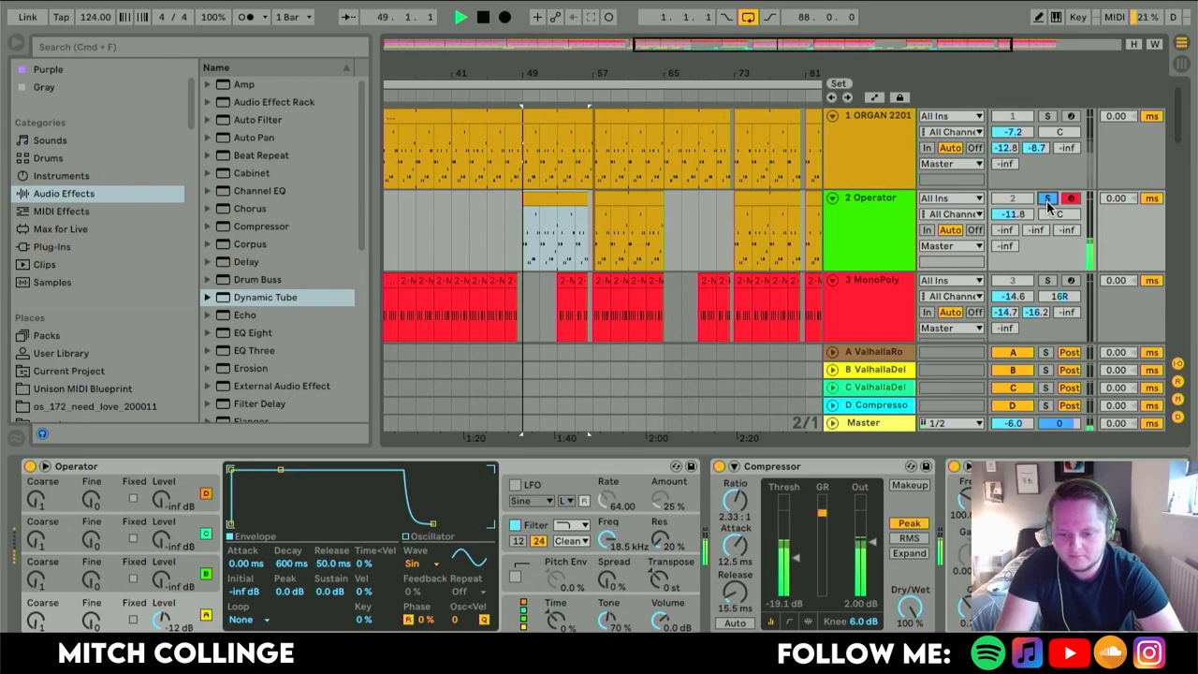
Unsolo the 2 Operator track.
click(1047, 198)
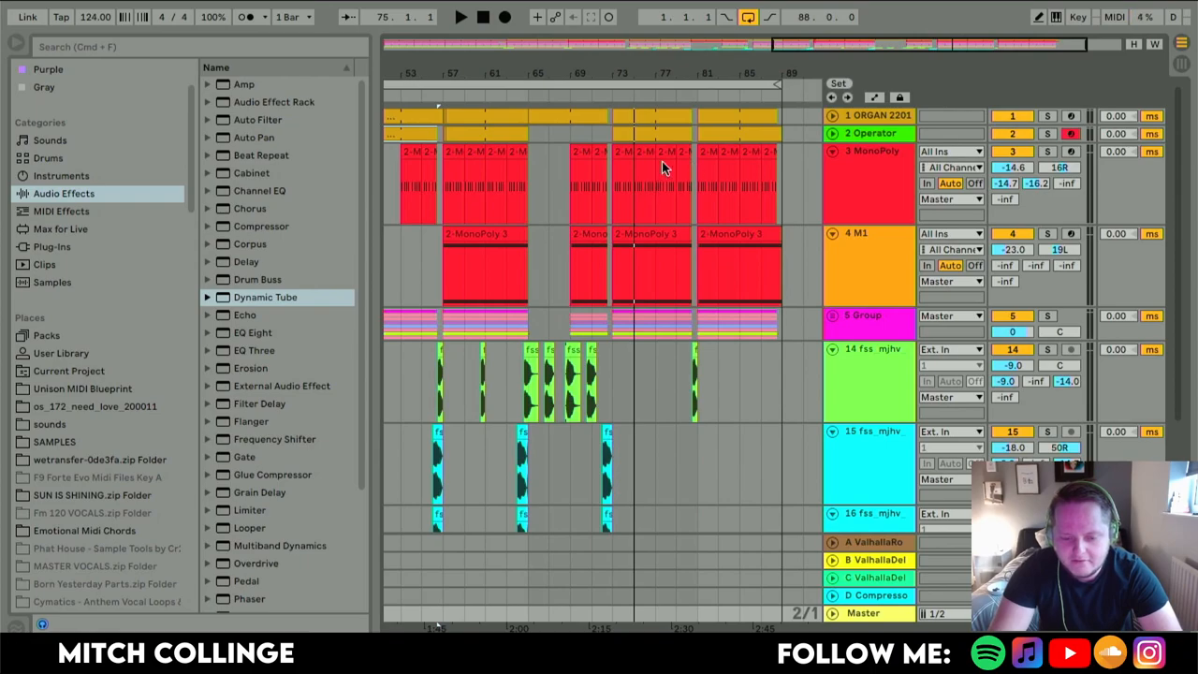
mouse_move(813, 185)
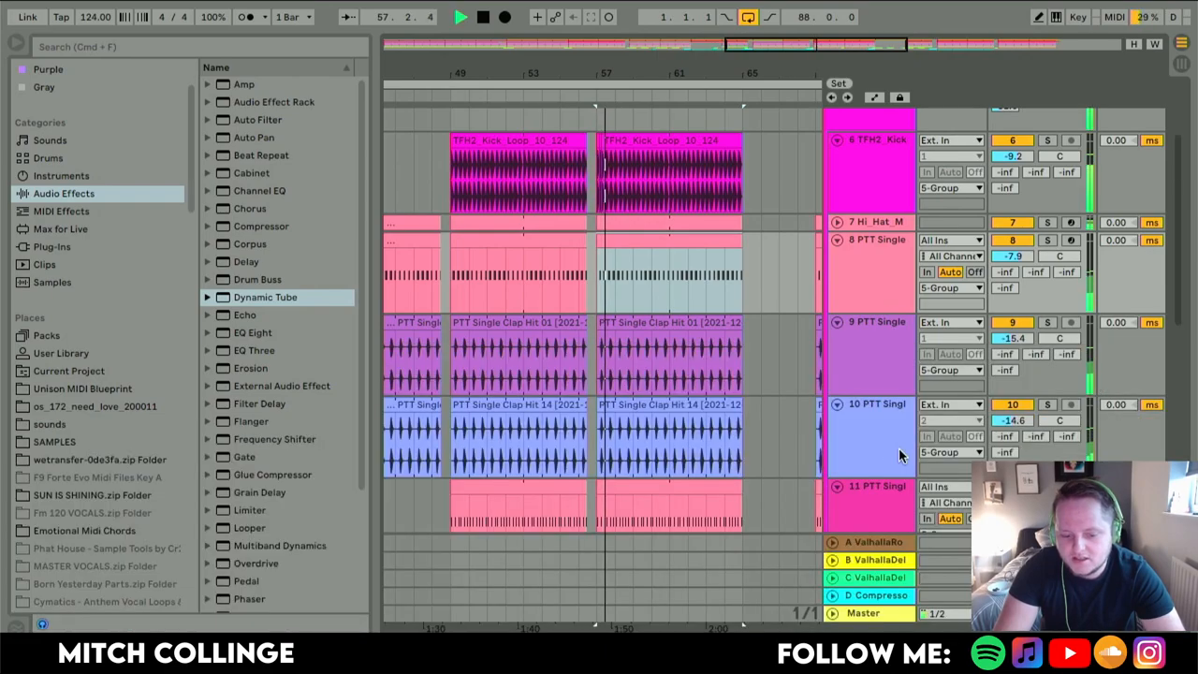
Load FabFilter Pro-Q 2 on TOMM tops and shape a narrow low-mid dip around 400 Hz.
scroll(down, 3)
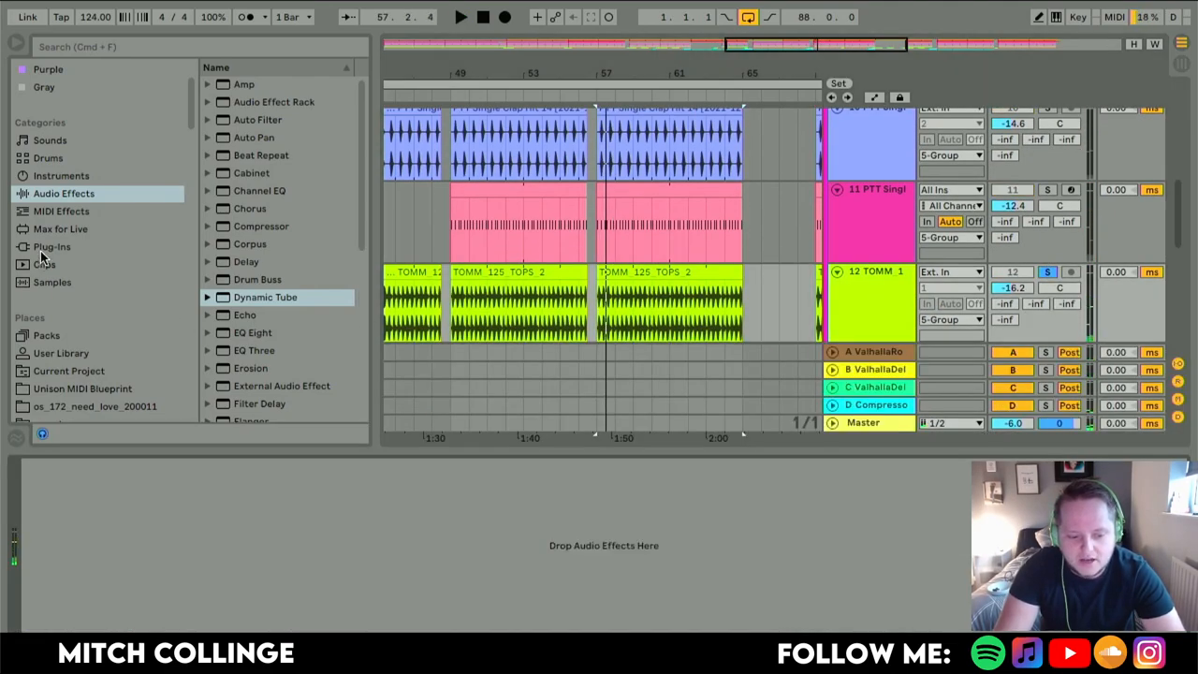
click(52, 247)
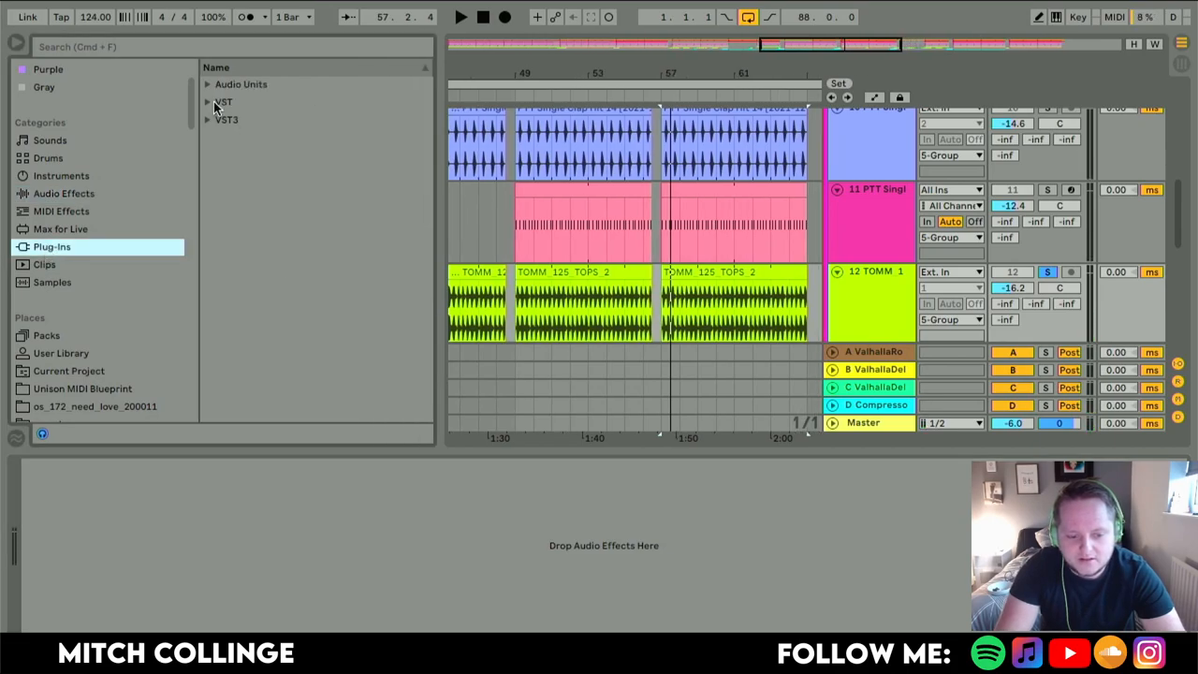
click(223, 101)
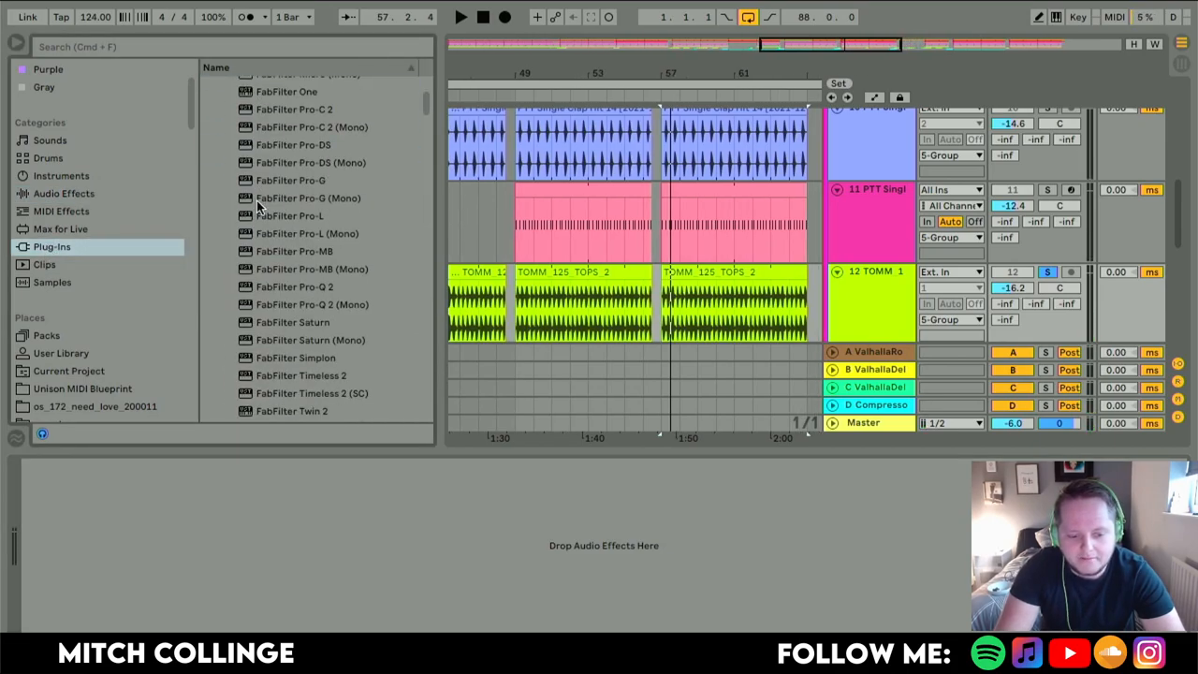
double_click(295, 287)
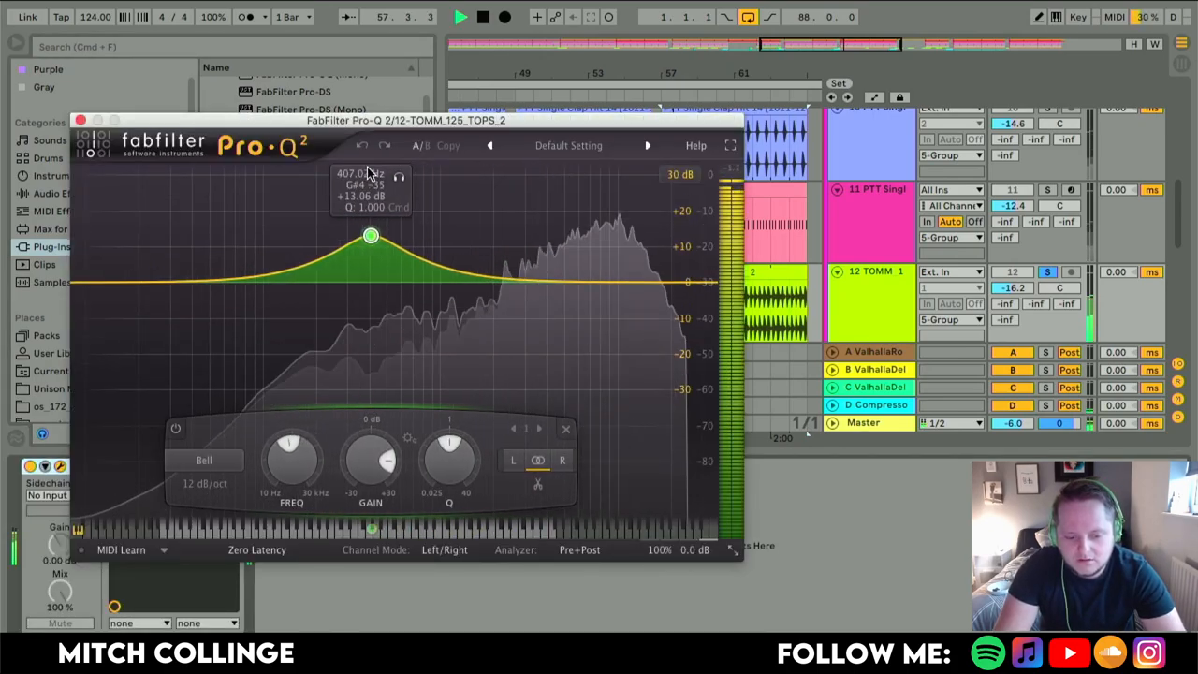
drag(370, 235, 354, 235)
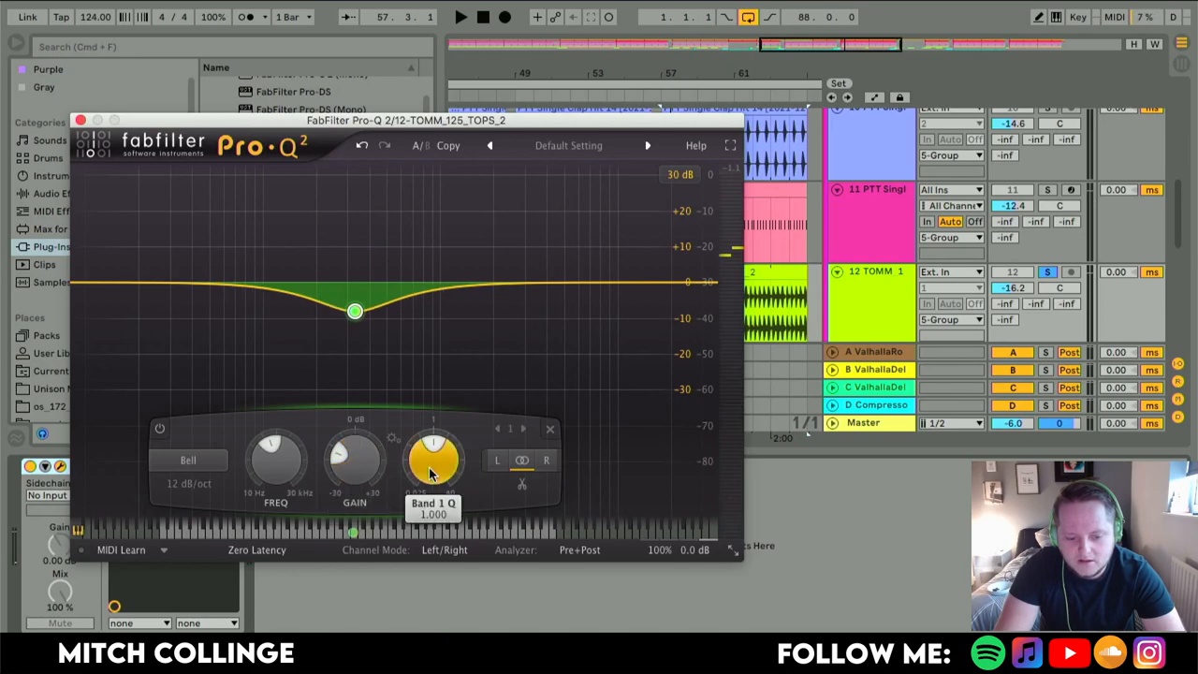
drag(434, 459, 433, 440)
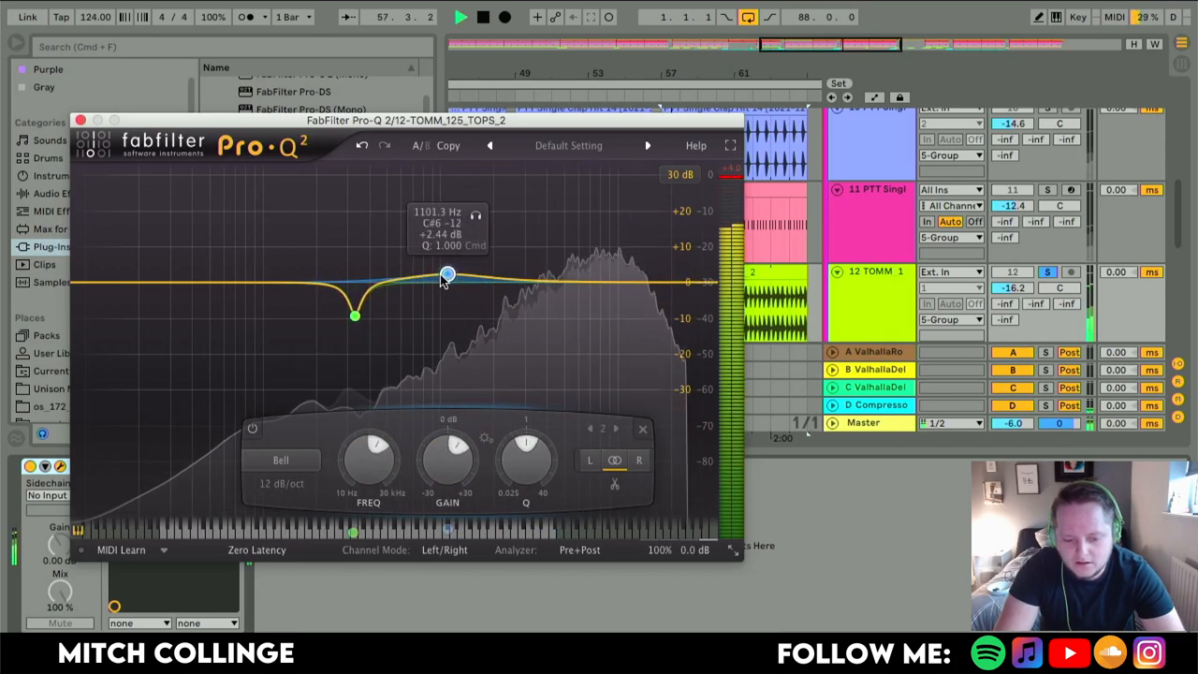
Turn a second band into a 96 dB/oct low cut near 210 Hz.
drag(448, 274, 263, 231)
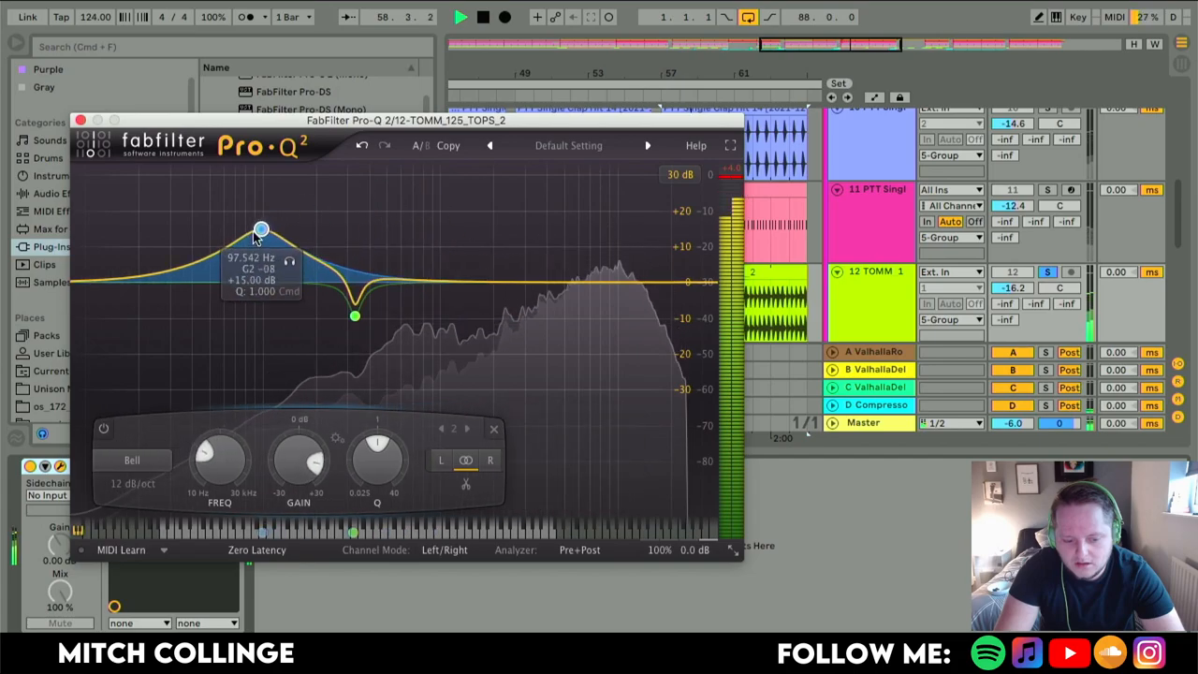
drag(261, 229, 261, 242)
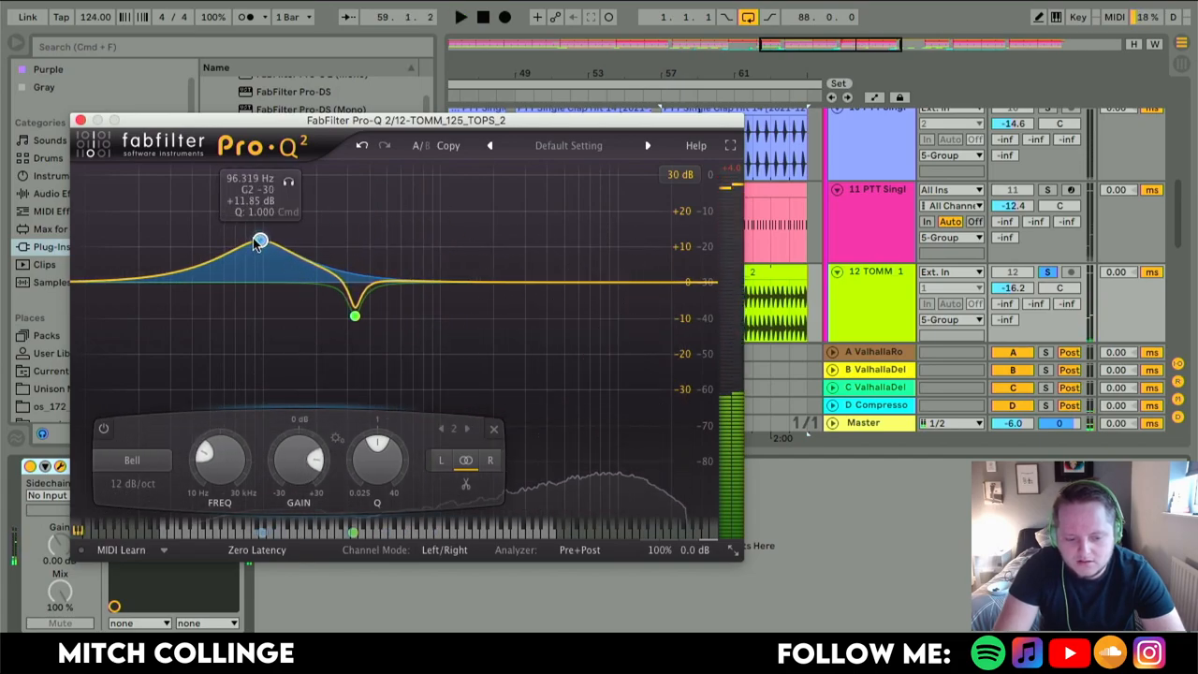
right_click(261, 241)
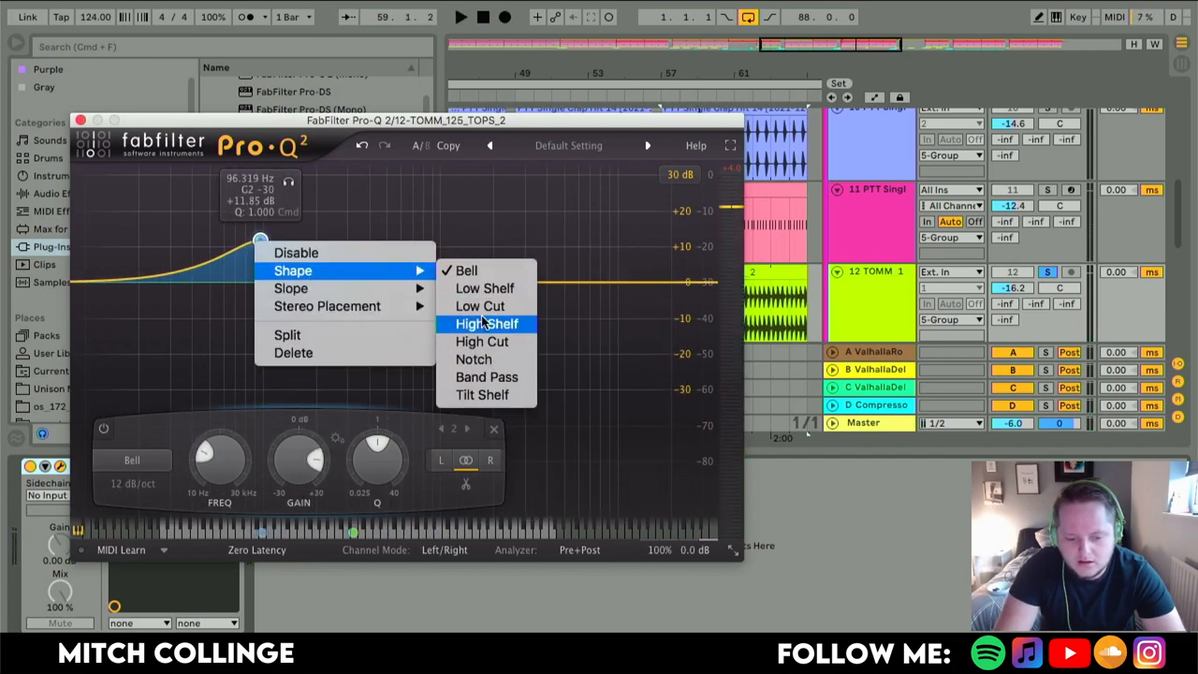
click(481, 305)
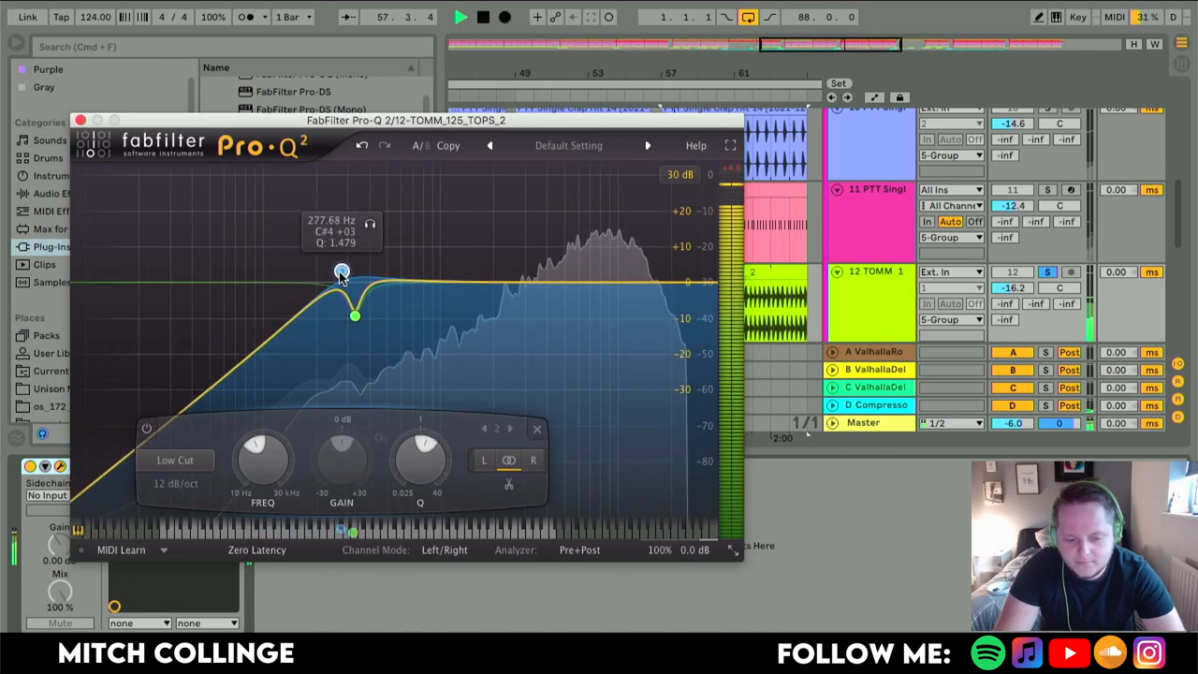
drag(342, 272, 320, 272)
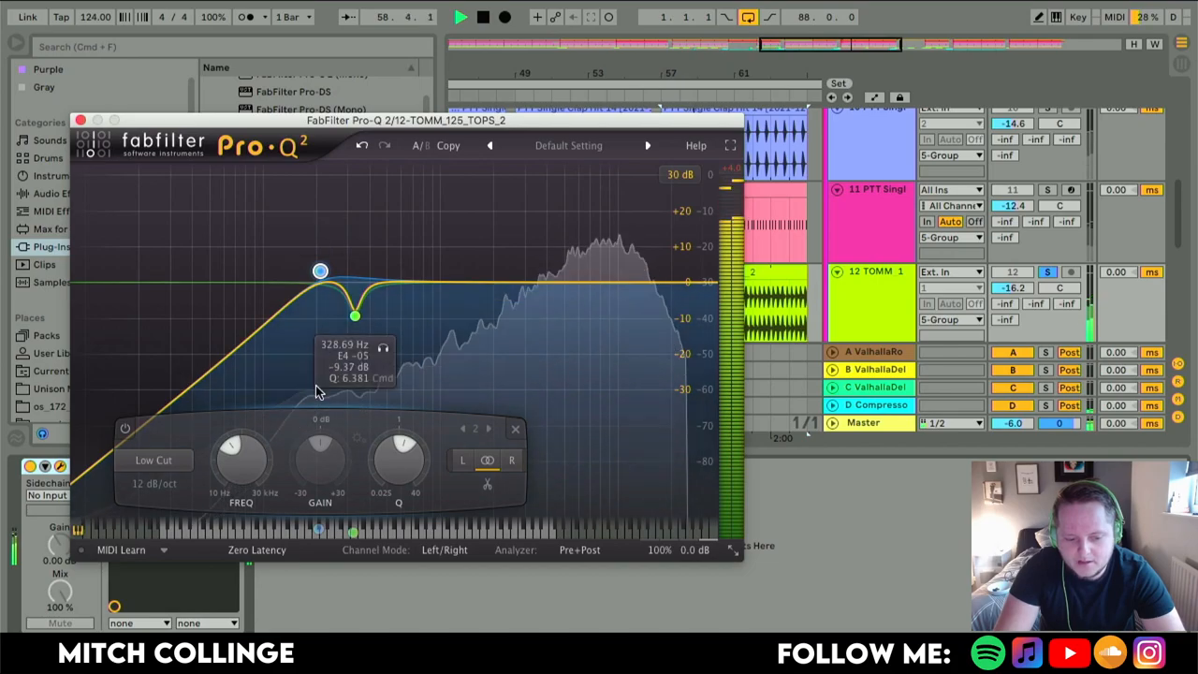
right_click(320, 271)
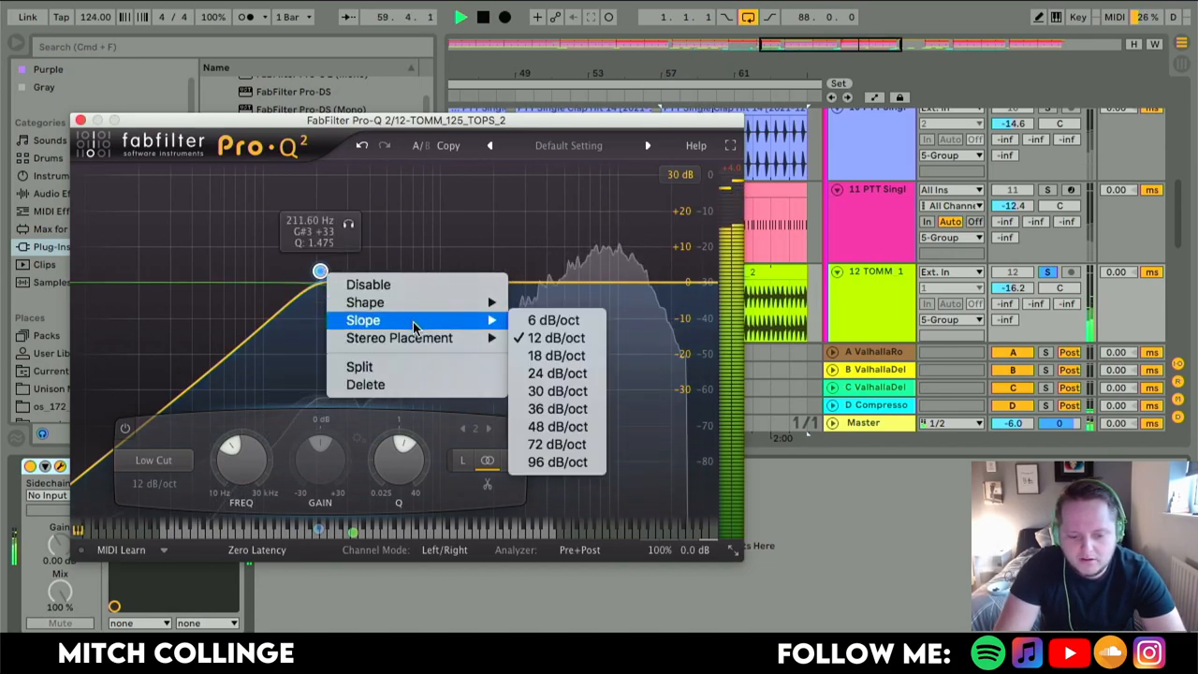
click(558, 461)
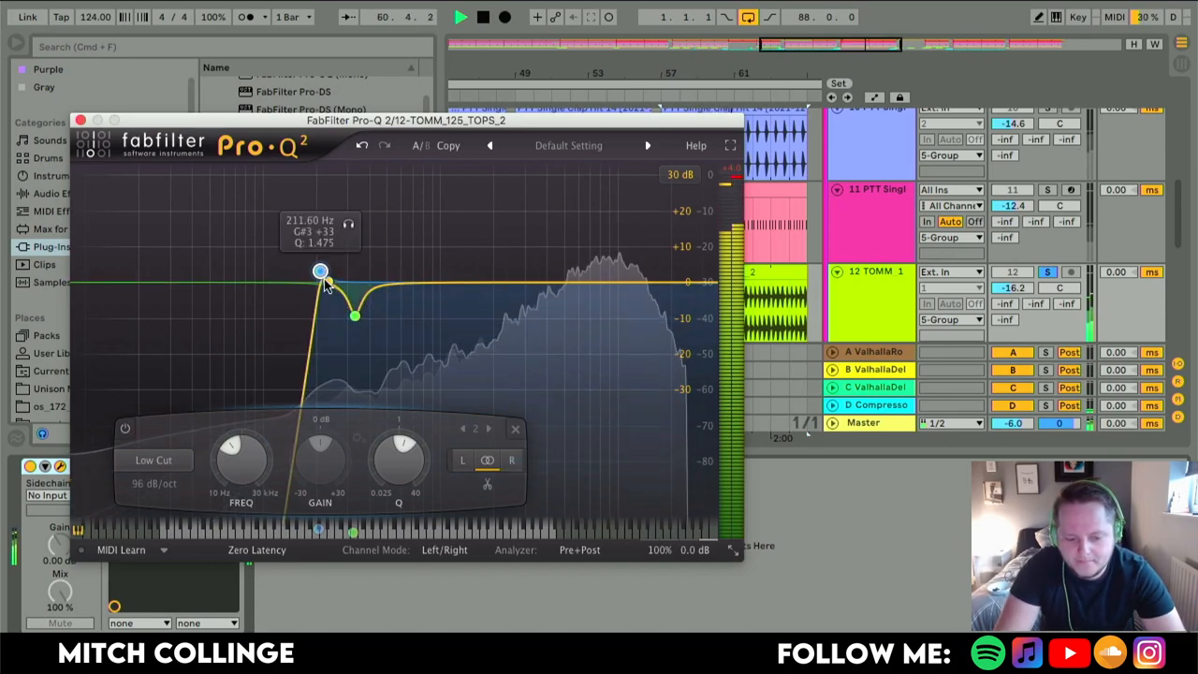
drag(320, 272, 319, 275)
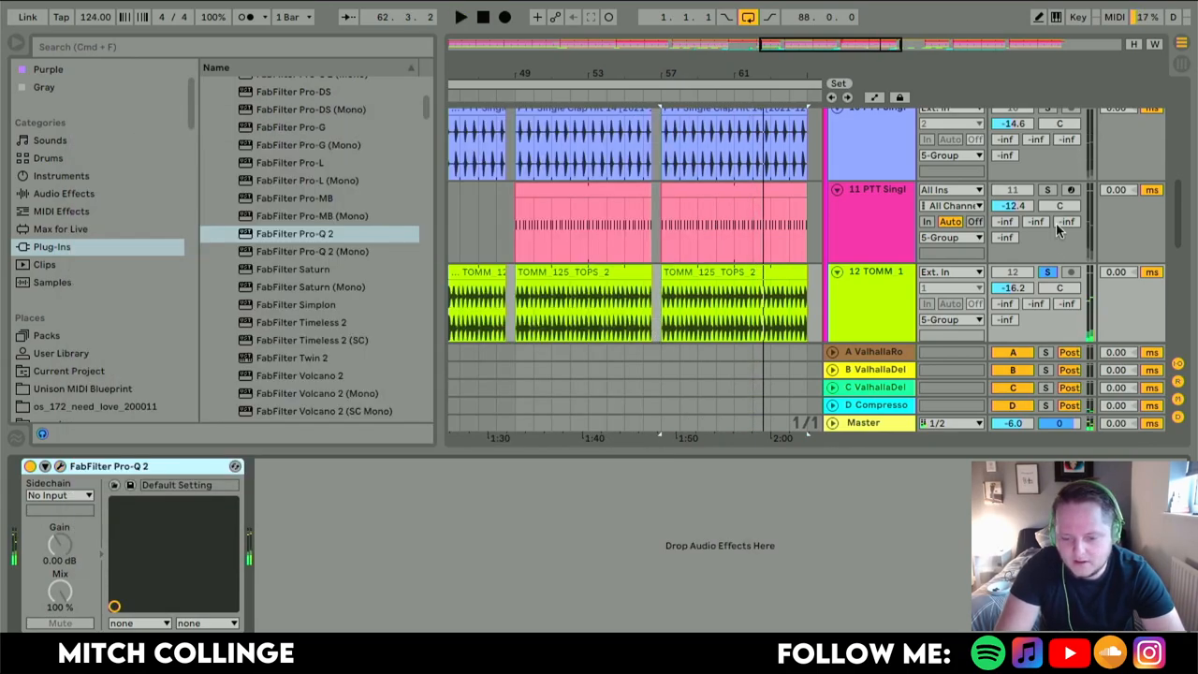
Solo the hi-hat track, add EQ Eight after its hat sample, then unsolo it.
click(461, 17)
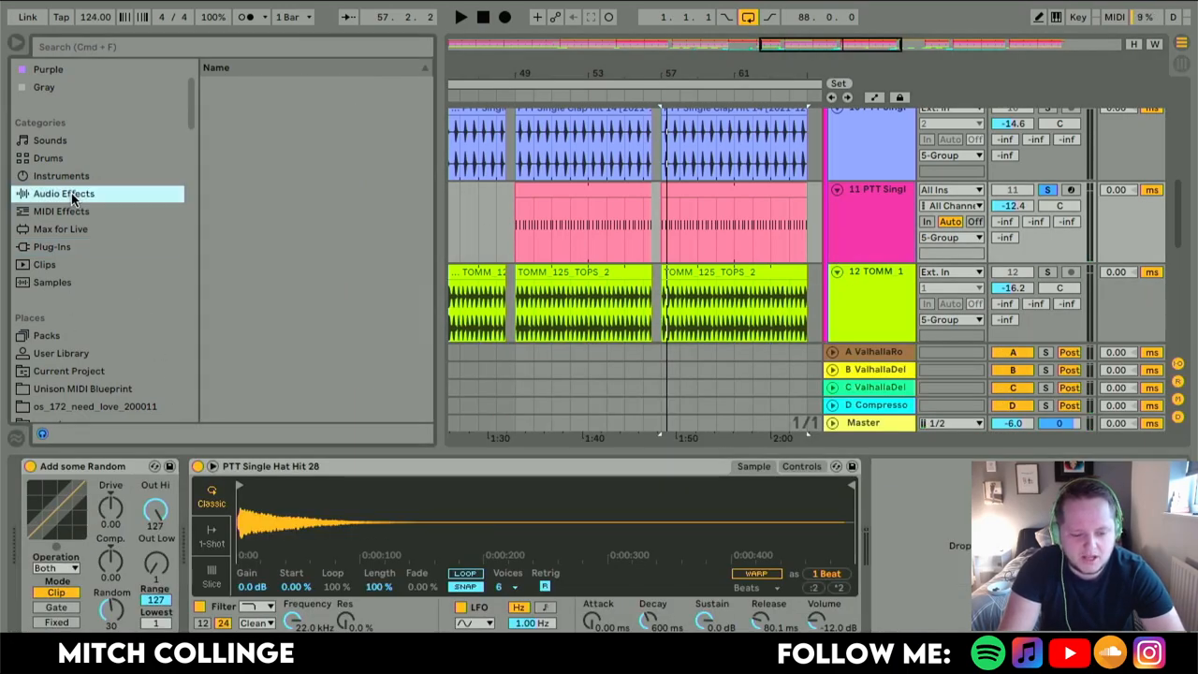
click(63, 193)
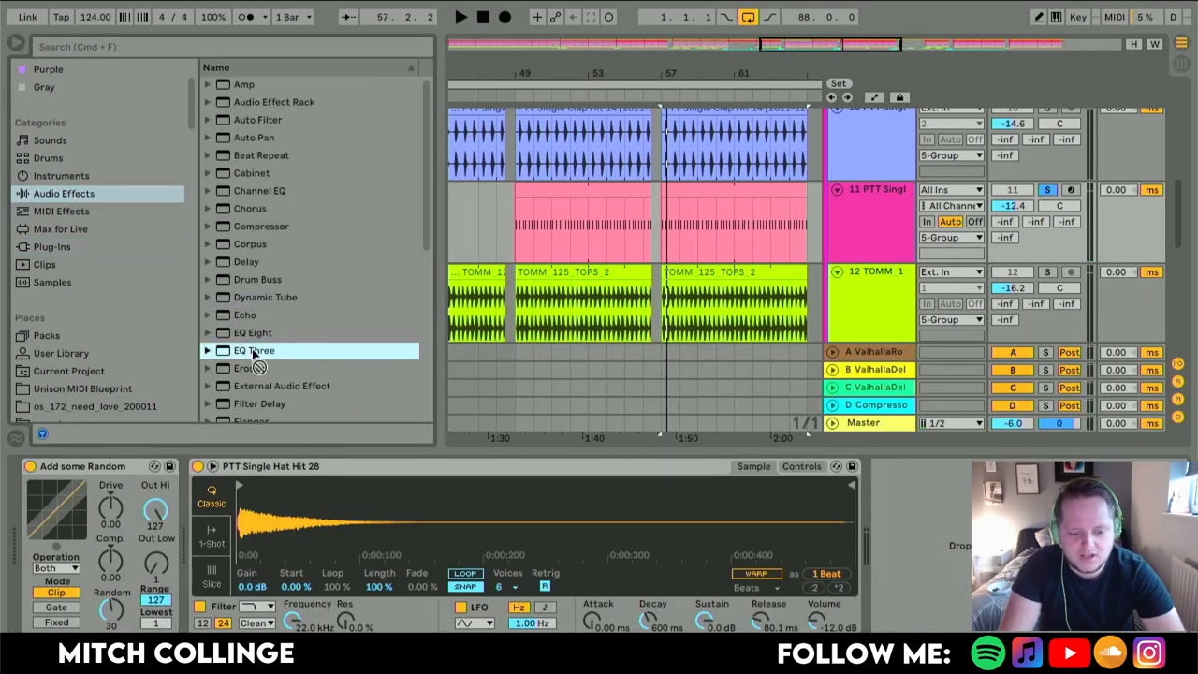
double_click(253, 333)
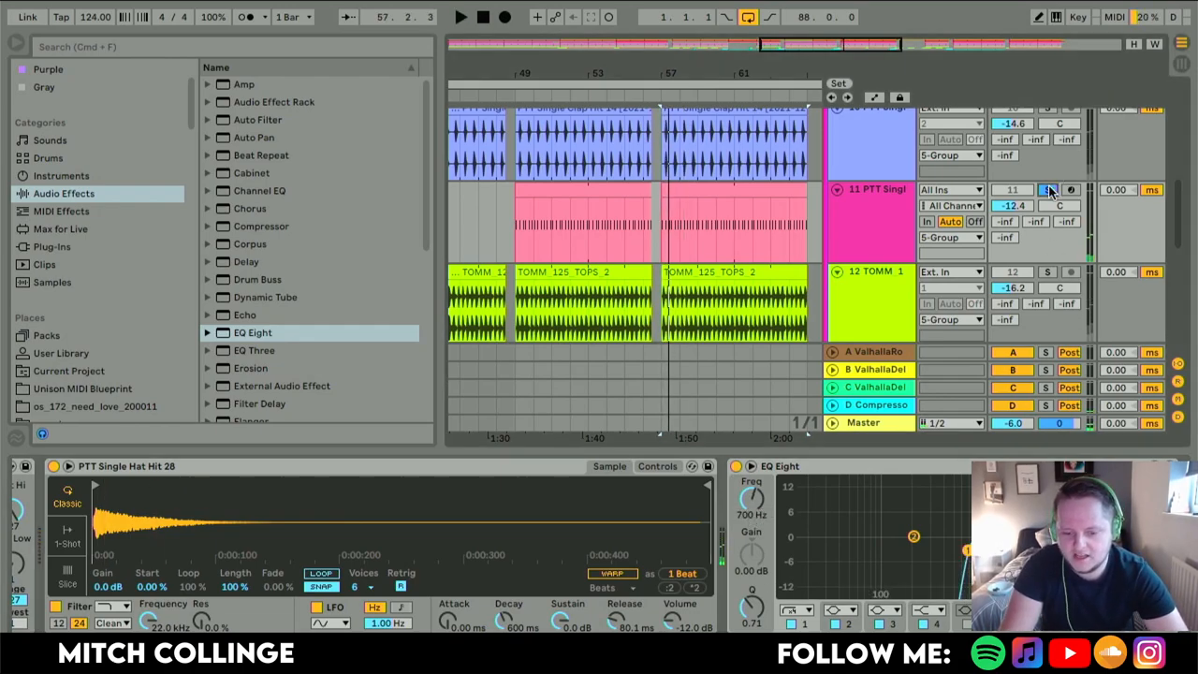
click(461, 17)
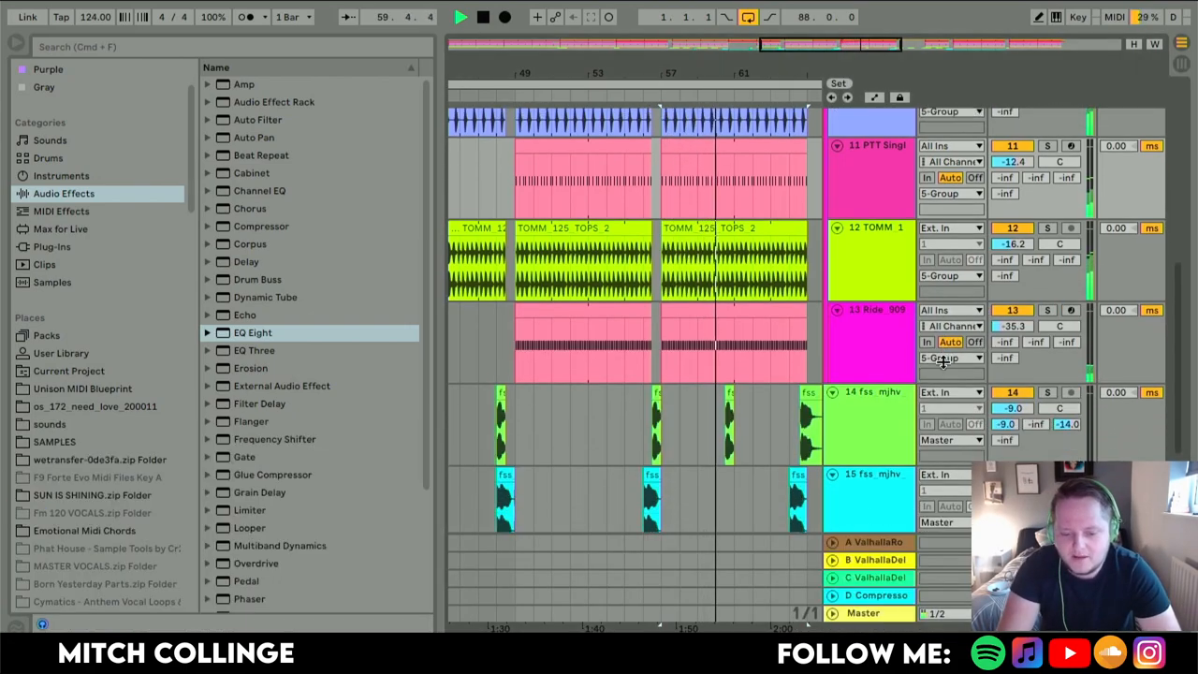
Collapse the drum group to return to the top of the arrangement.
scroll(down, 3)
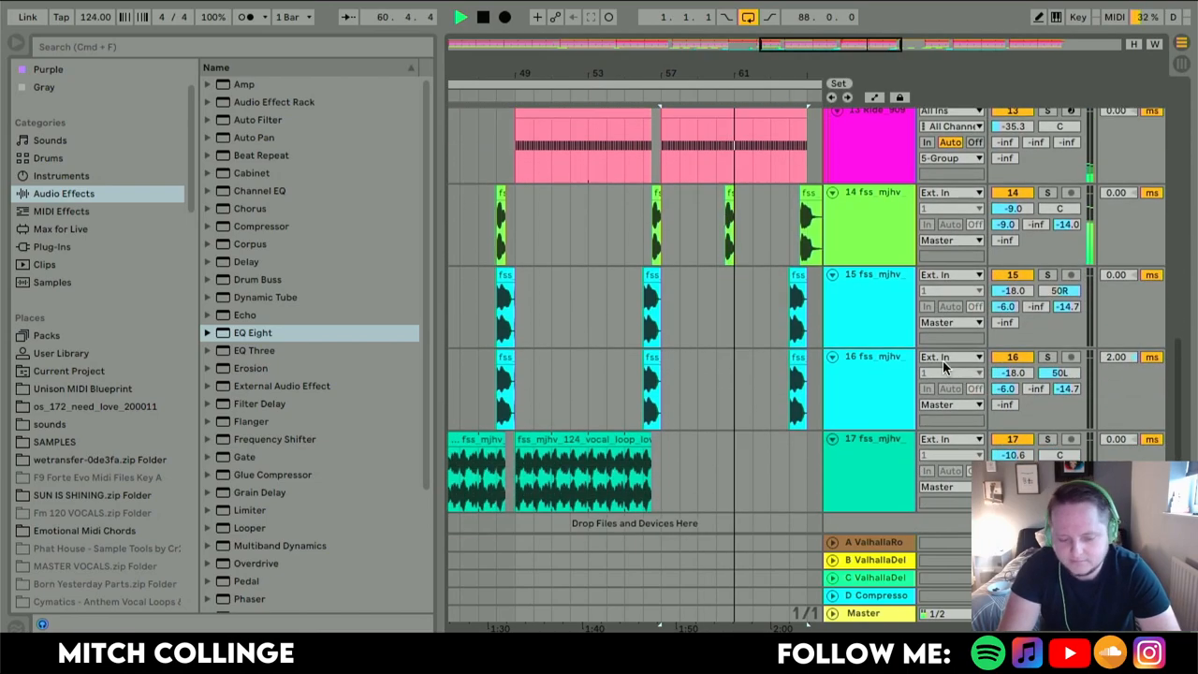
scroll(up, 3)
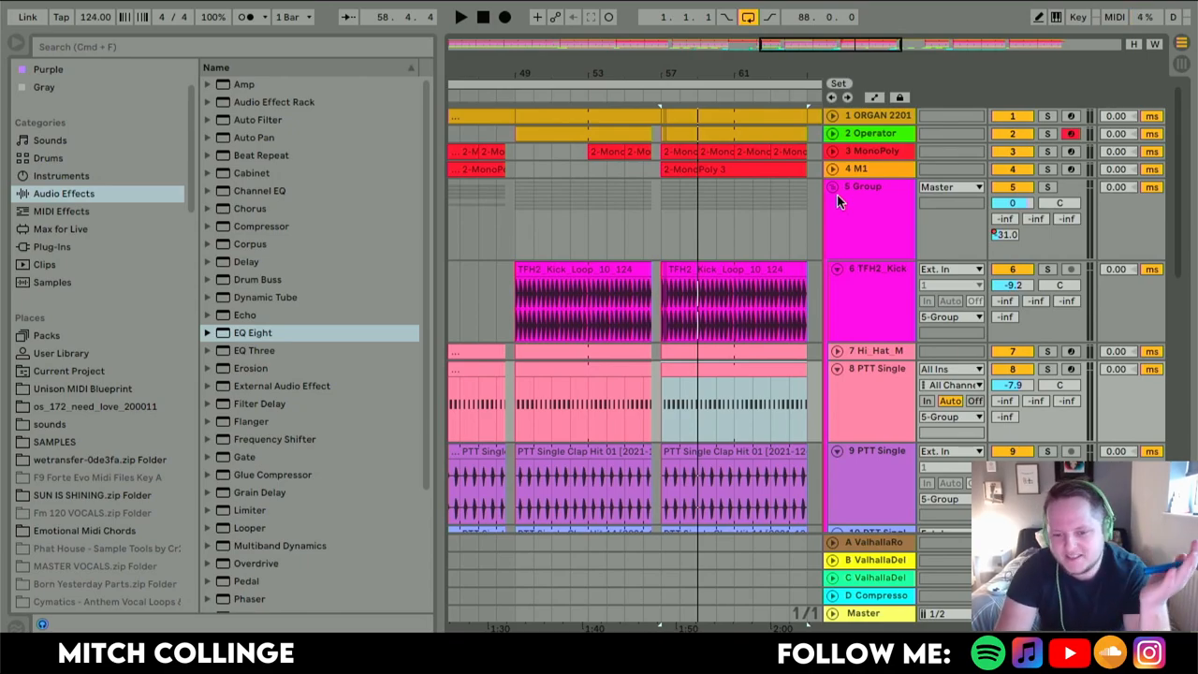
click(834, 186)
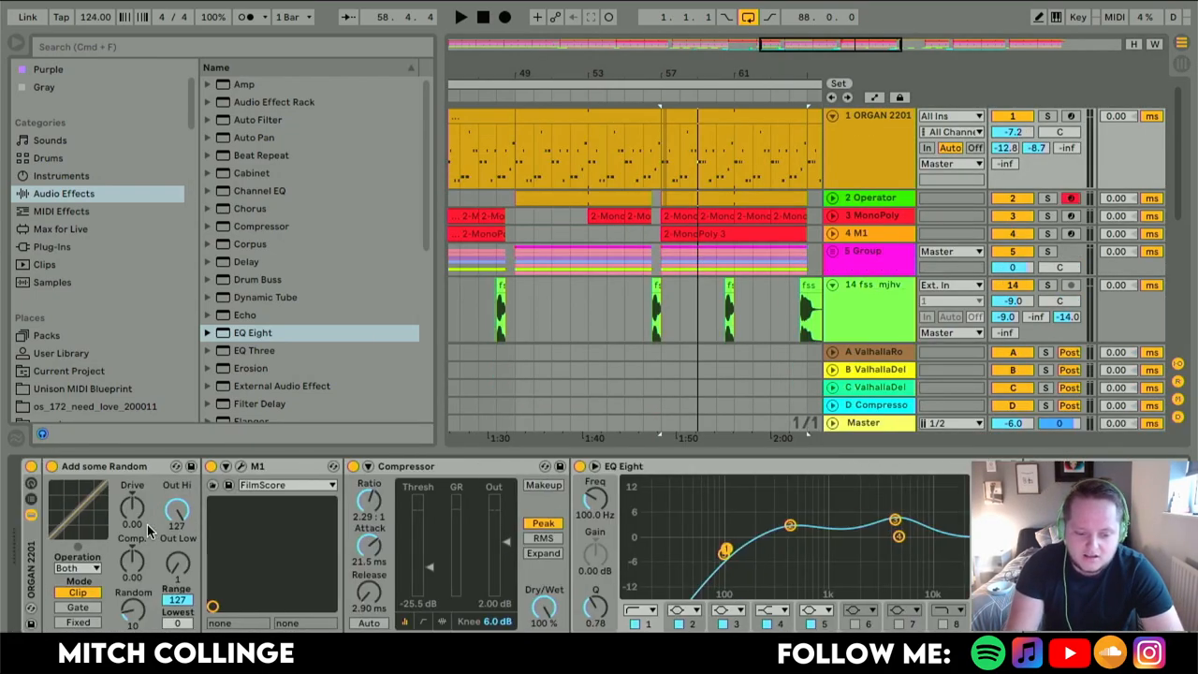
Open the organ clip's MIDI notes, then play the organ section from Arrangement view.
click(1047, 116)
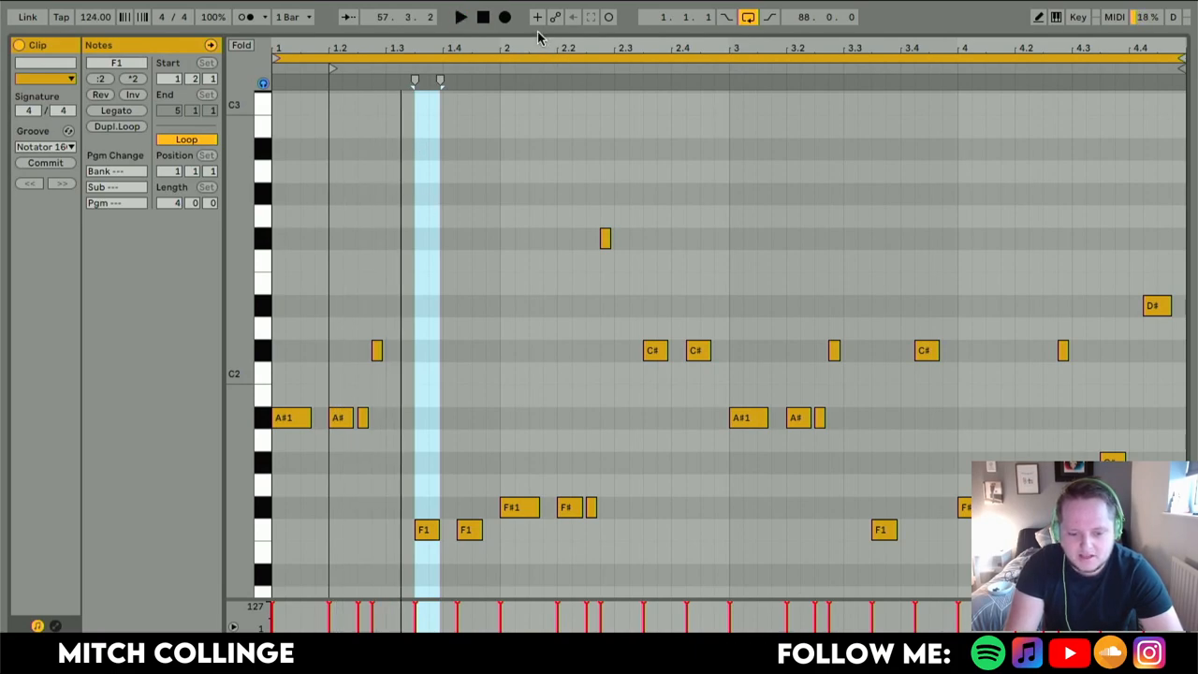
click(460, 17)
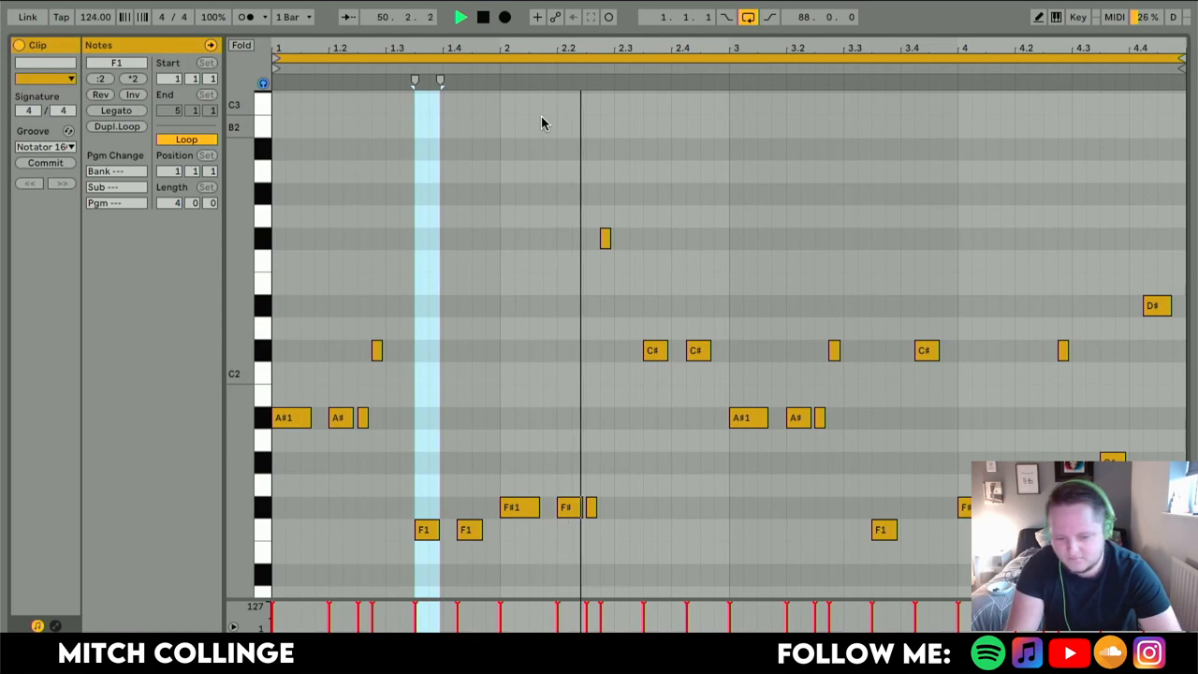
click(44, 147)
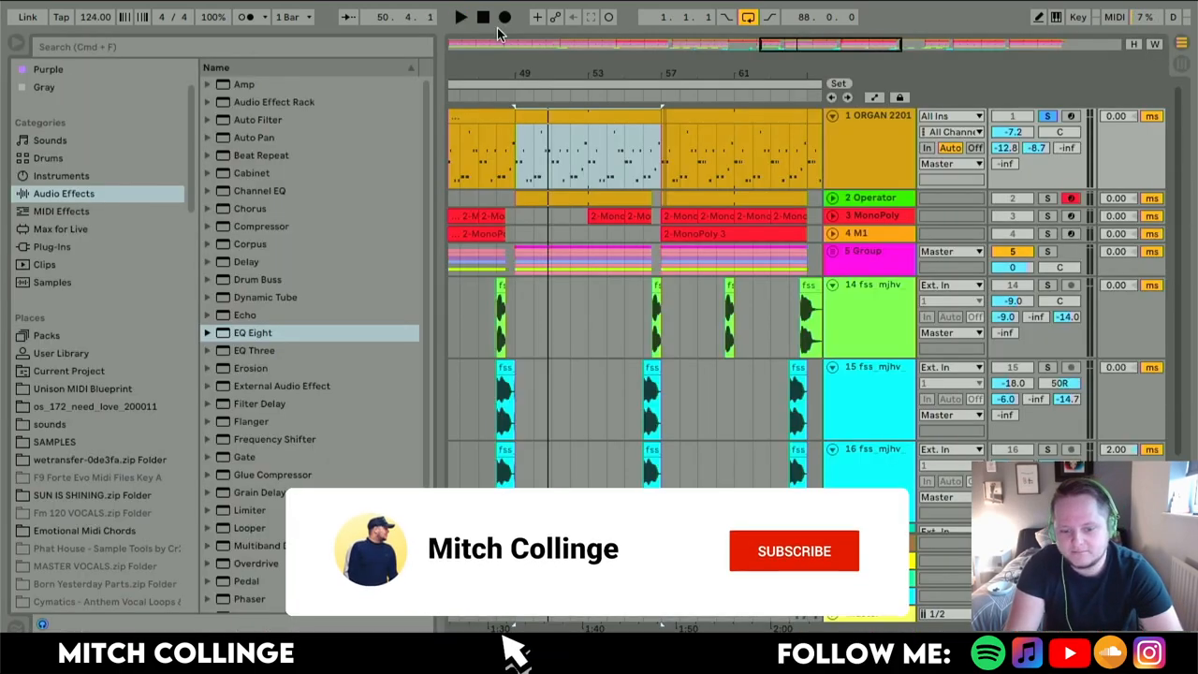
click(461, 17)
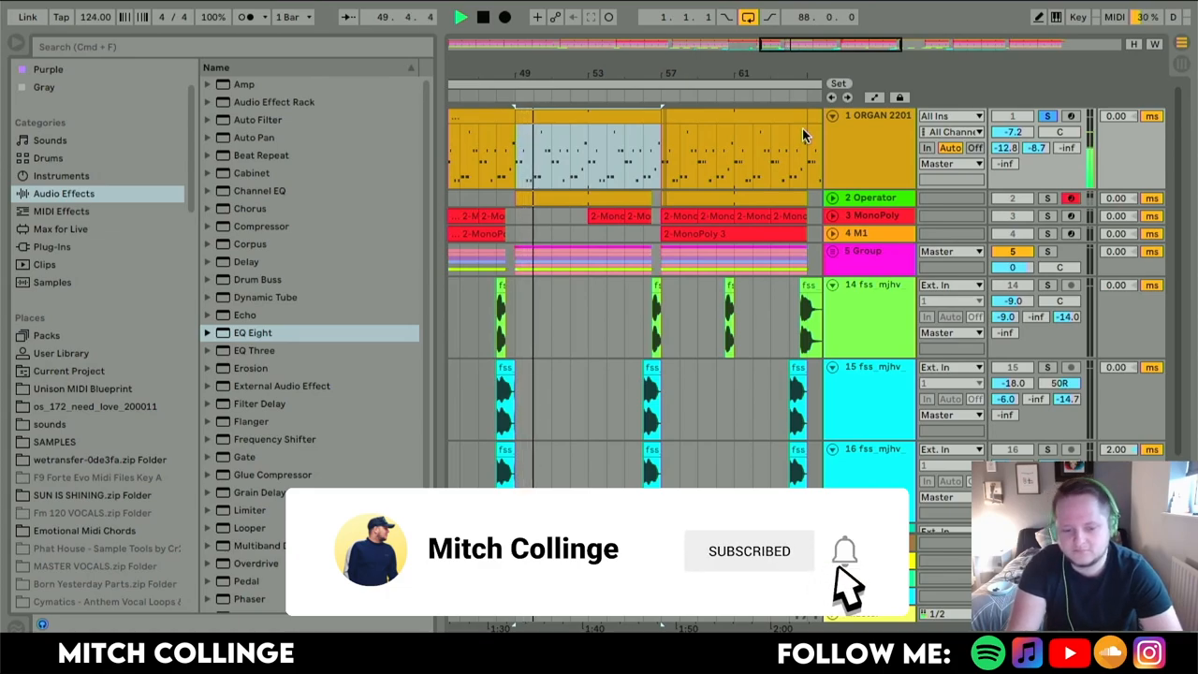